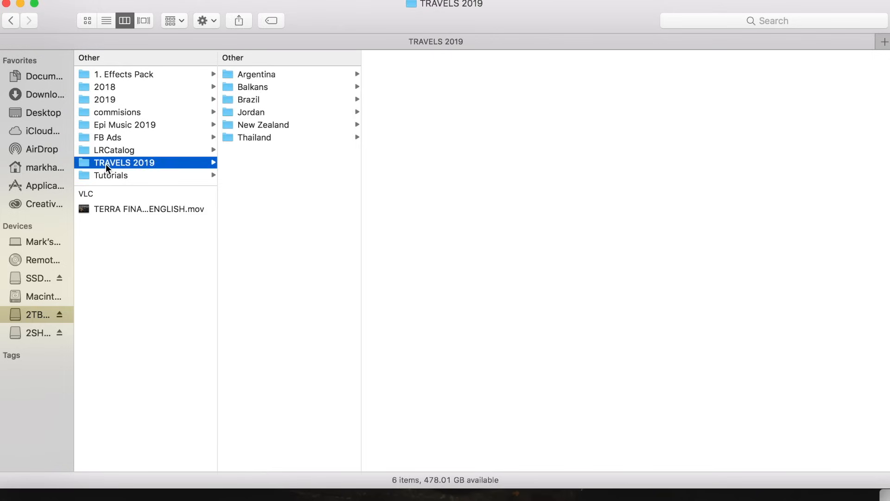
mouse_move(252, 126)
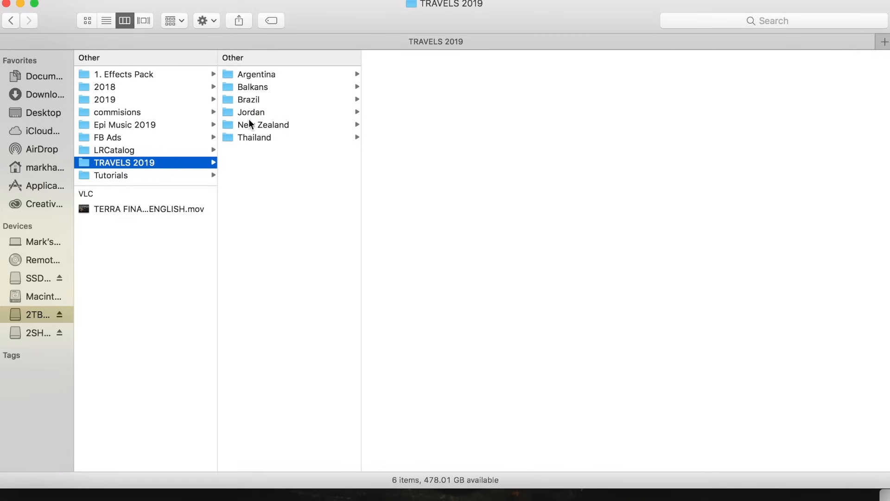
Browse the Jordan trip folder's Lumix files and finished photos, selecting 1-12.jpg.
left_click(252, 112)
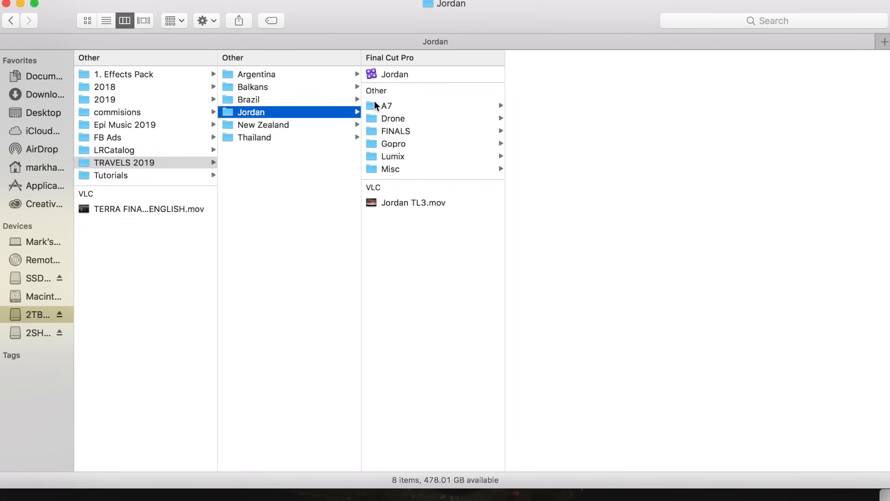
mouse_move(391, 126)
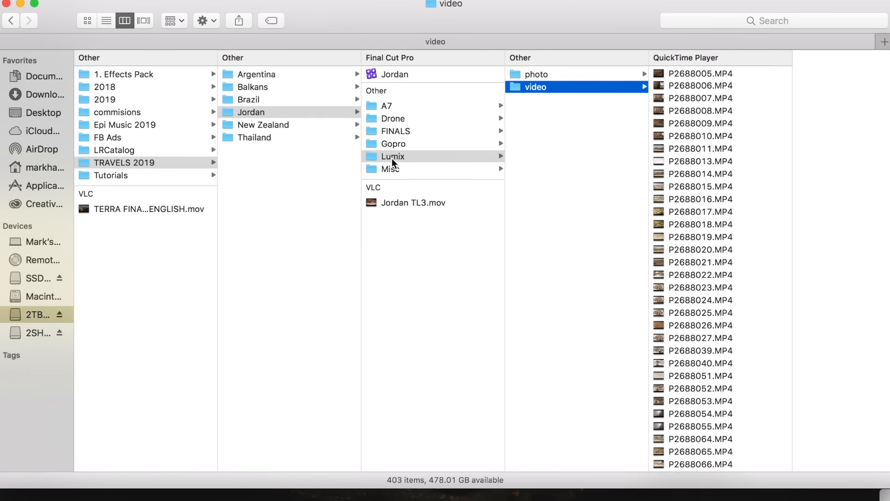
left_click(536, 74)
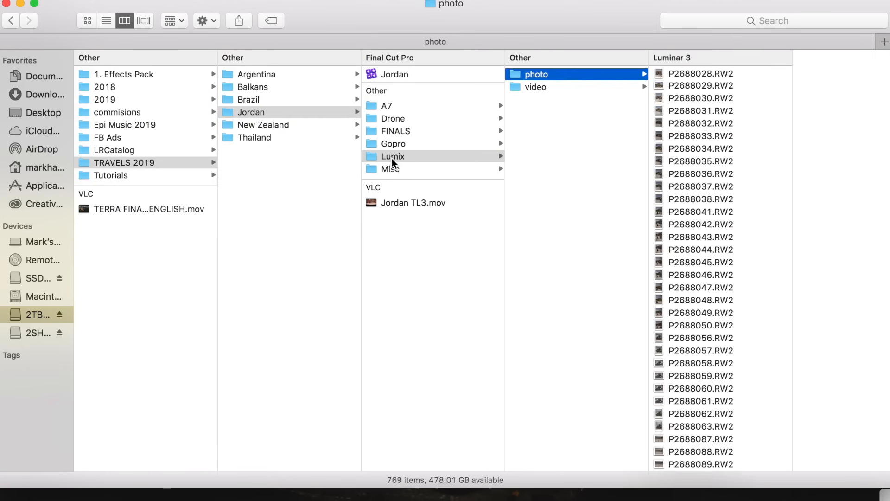
left_click(395, 130)
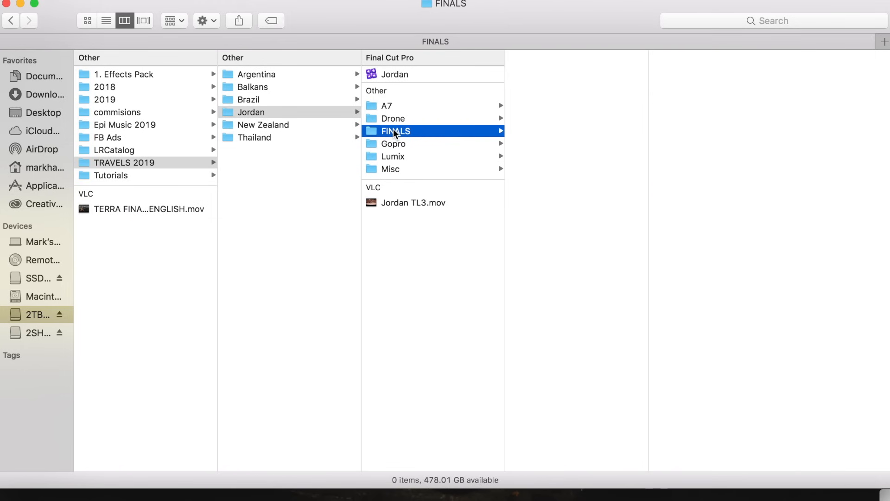
left_click(395, 131)
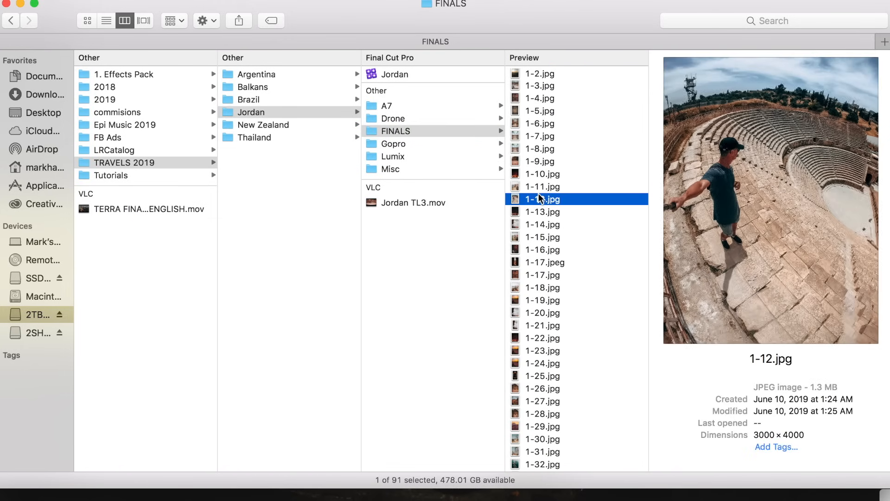
Quick Look the finished photos, check the Misc folder, then switch to Final Cut Pro.
key("space")
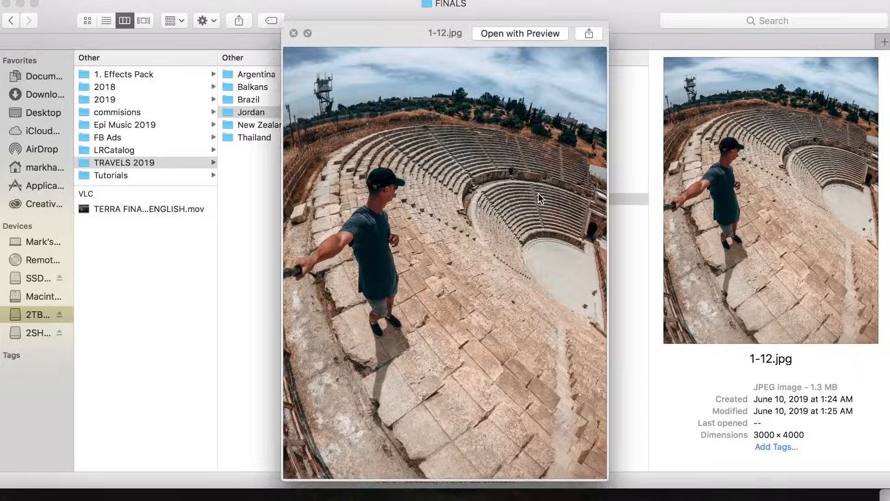
left_click(294, 34)
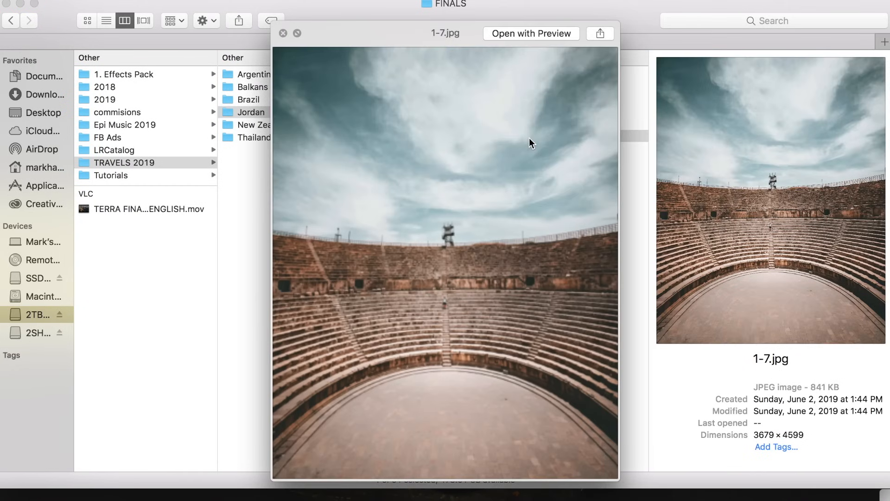
left_click(394, 168)
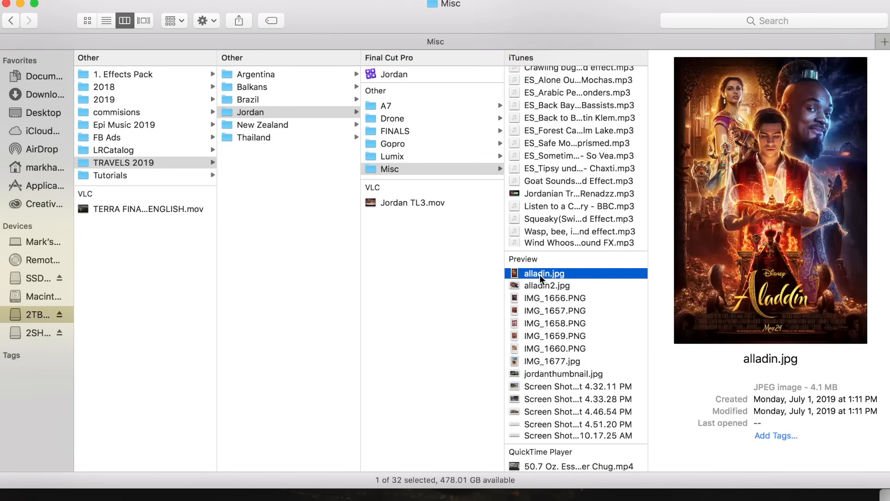
mouse_move(555, 340)
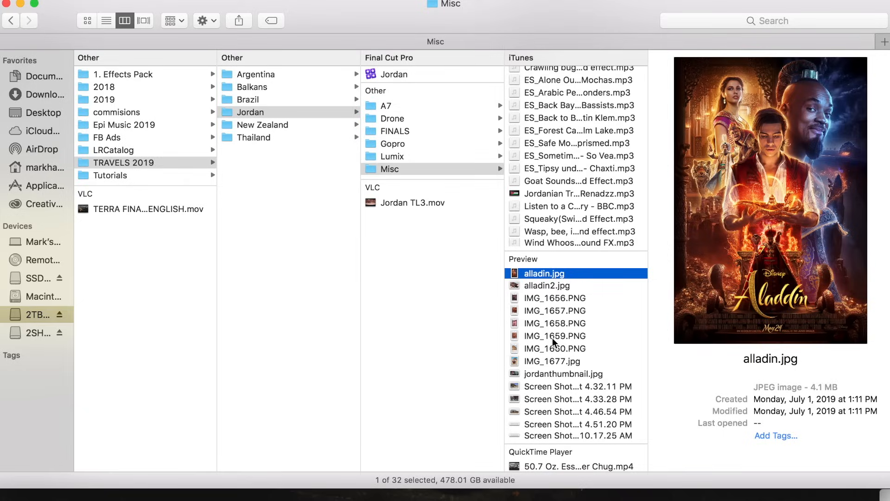
left_click(574, 411)
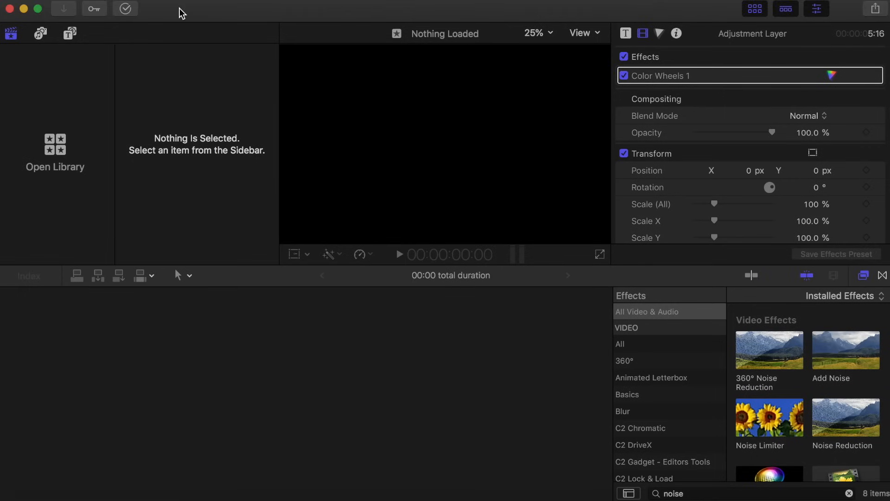
Create a new library named FCPX 1 saved in the Tutorial #1 - Beginner folder.
left_click(55, 147)
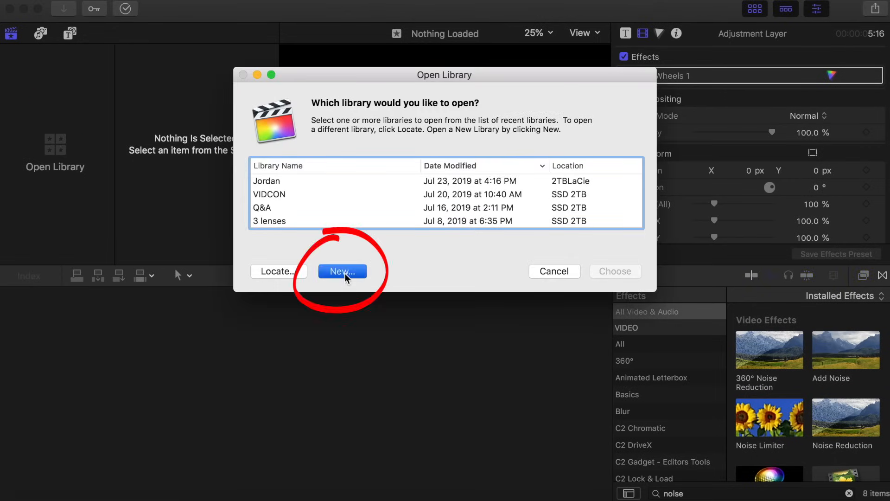
left_click(342, 271)
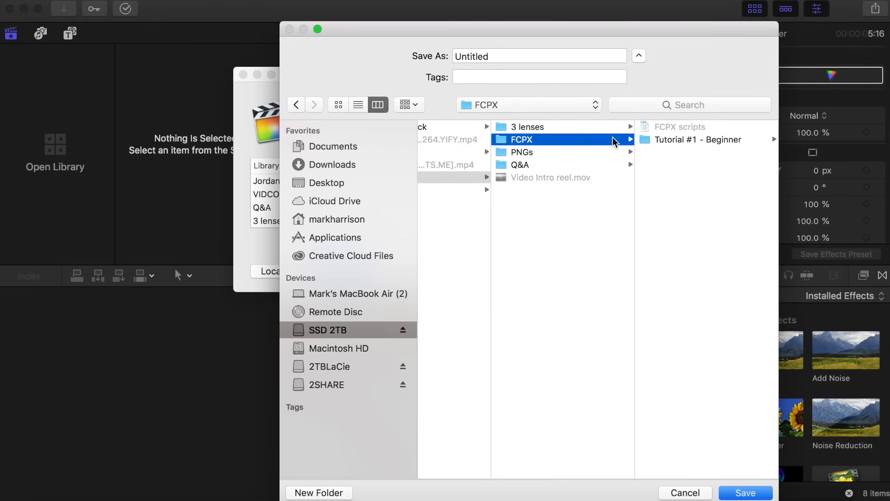
left_click(691, 140)
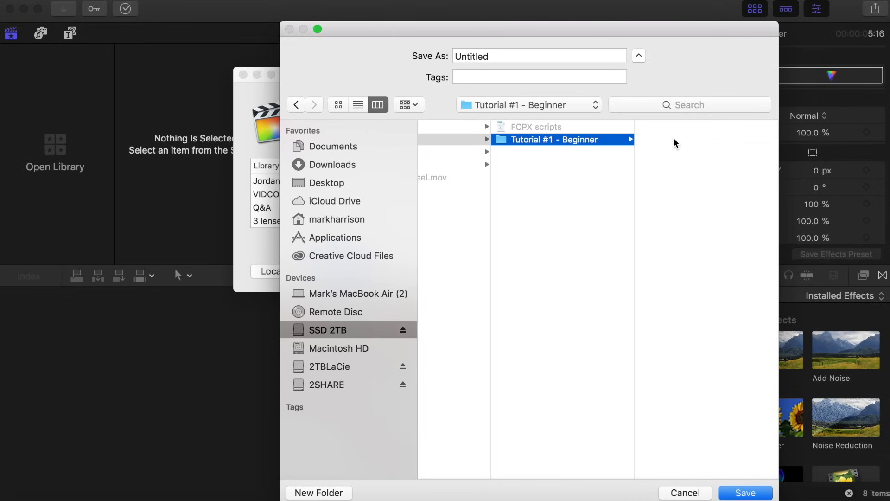
left_click(538, 55)
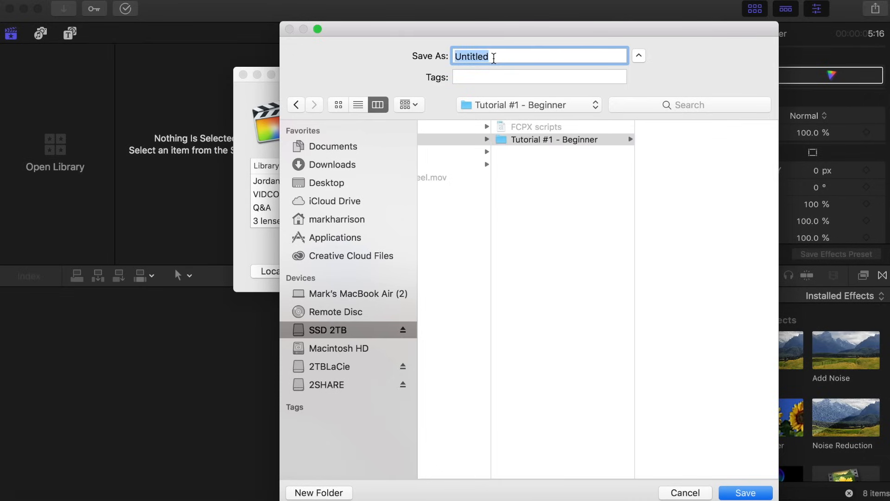
type("FCPX 1")
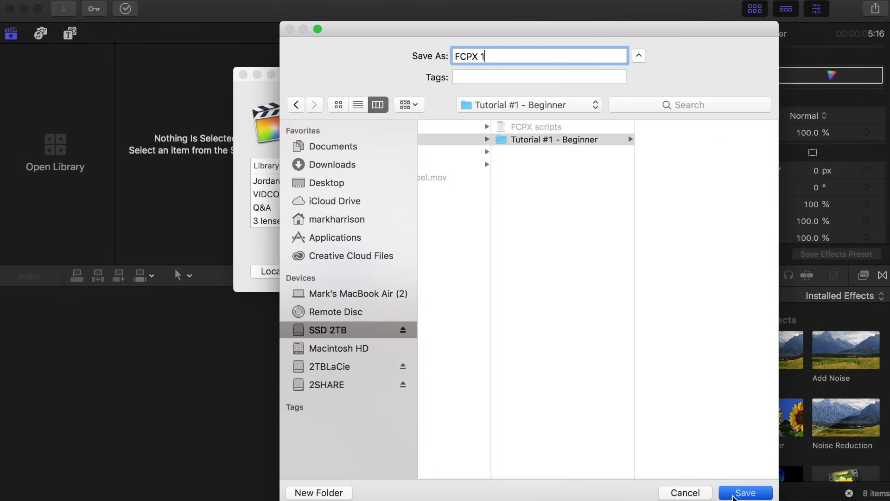
left_click(745, 492)
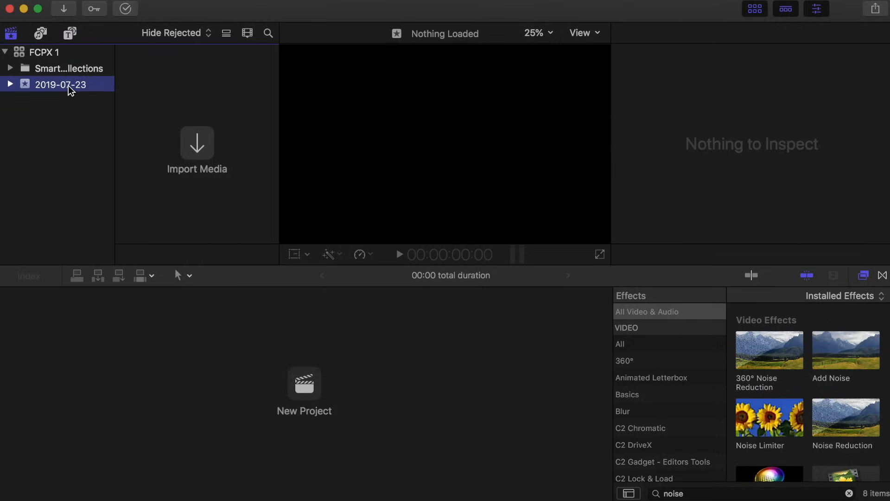
Rename the default event to Lumix and add new events such as Gopro, then start a media import.
type("Lumix")
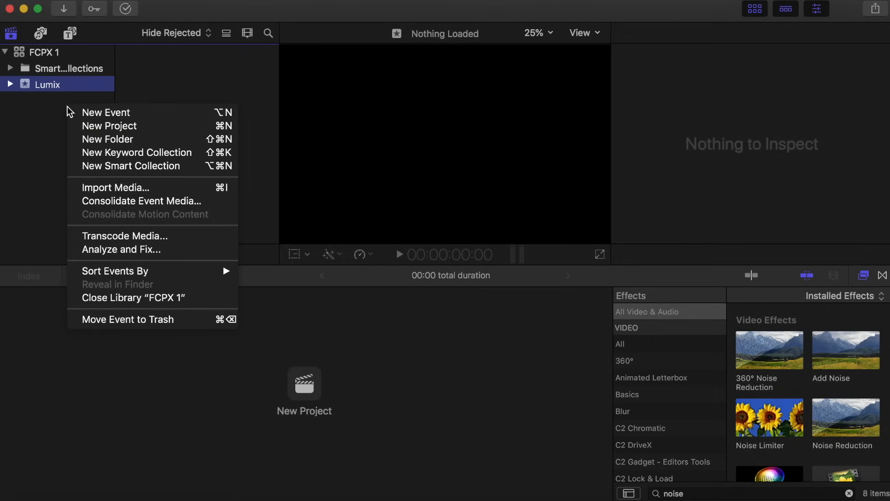
left_click(106, 112)
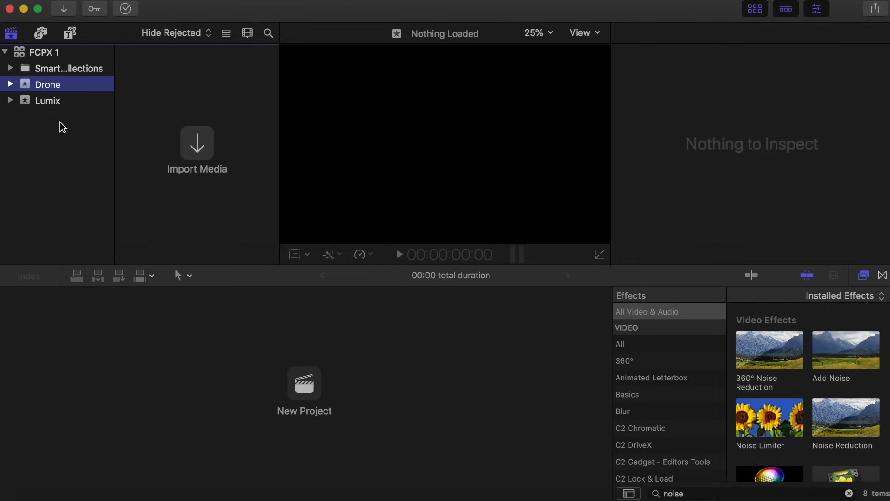
type("Gorp")
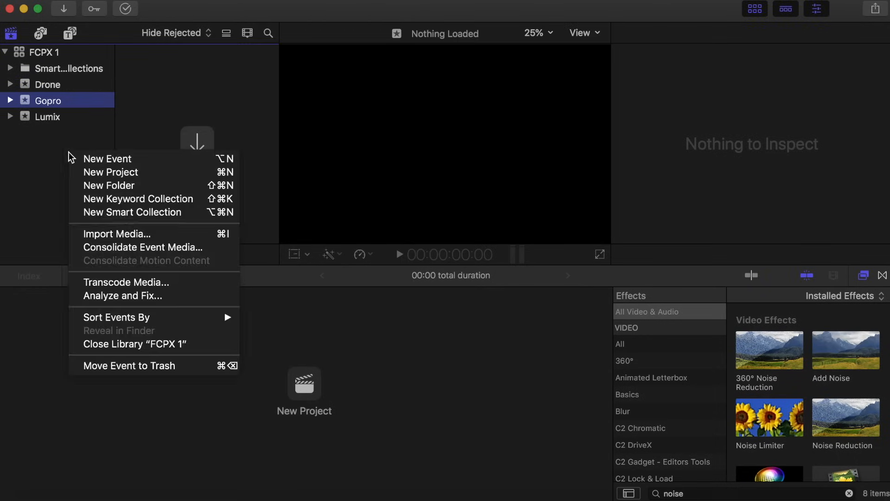
left_click(108, 159)
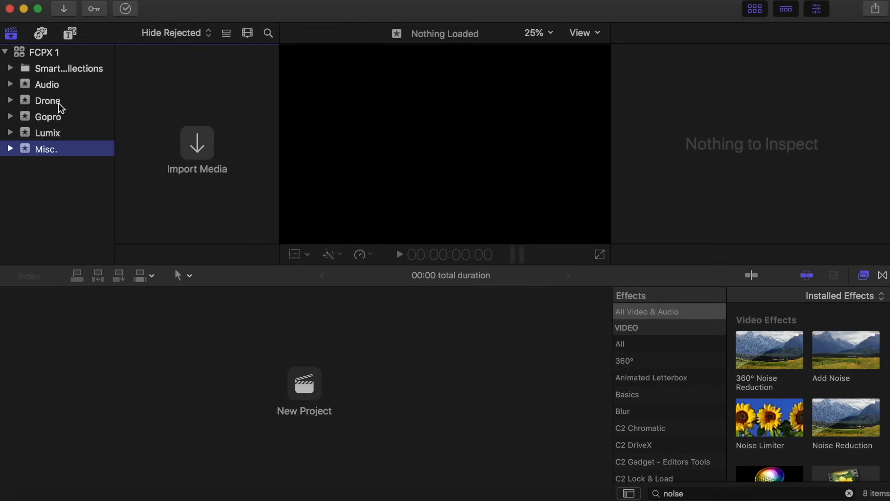
left_click(197, 142)
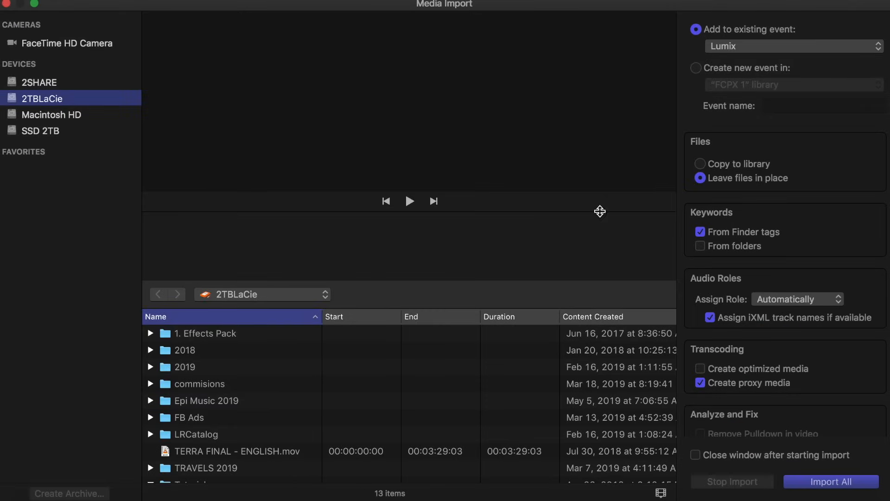
mouse_move(701, 370)
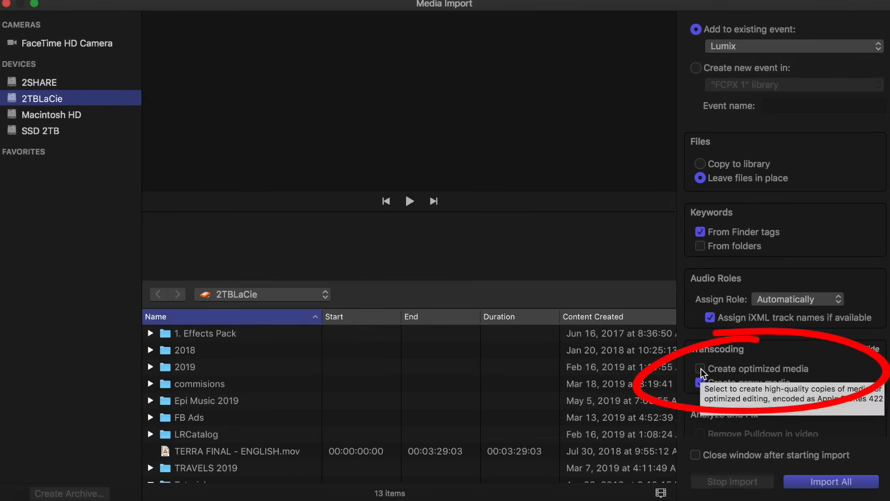
Enable optimized media, leave files in place, and browse TRAVELS 2019 > Jordan drone videos to DJI_0861.
left_click(702, 368)
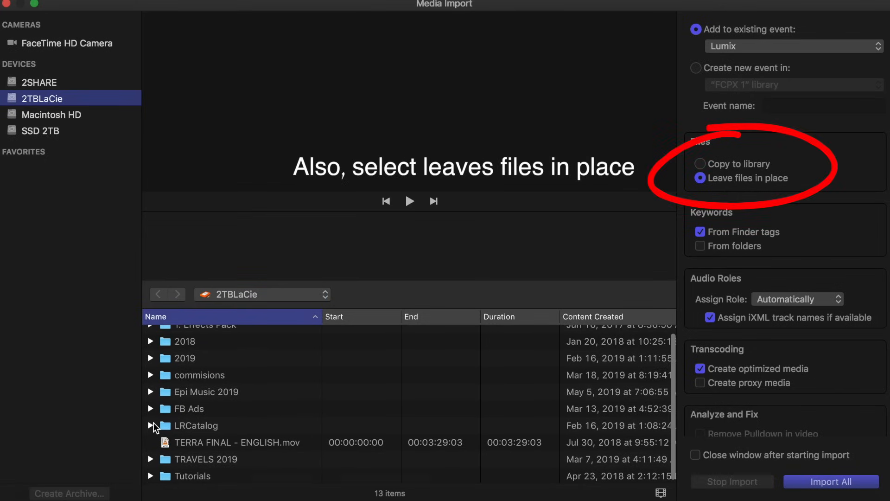
left_click(151, 459)
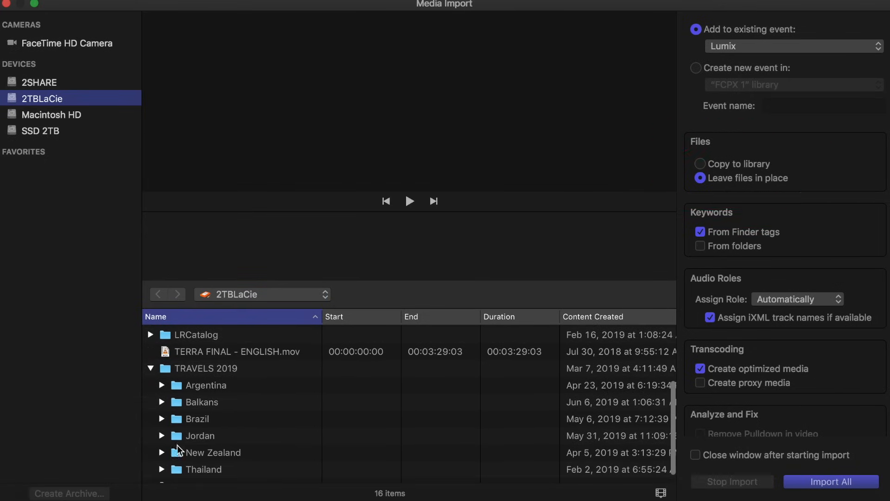
left_click(161, 436)
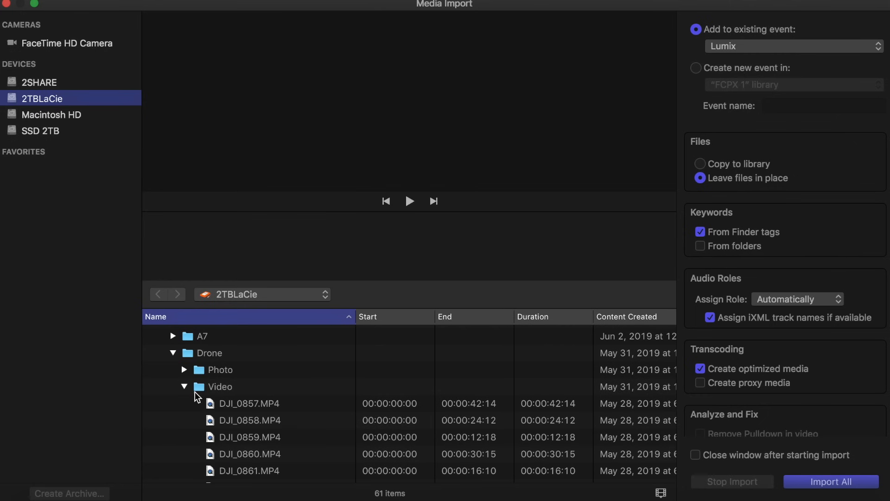
left_click(249, 409)
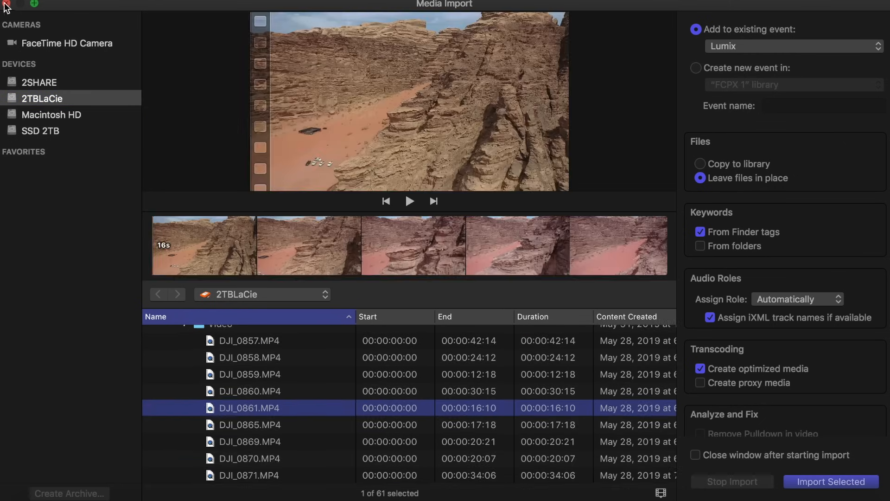
left_click(6, 5)
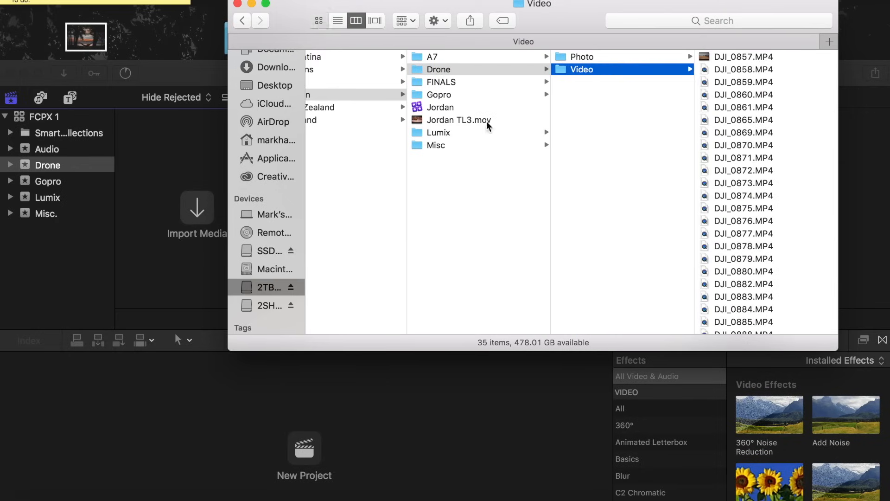
Quick Look drone clip DJI_0875, close the preview and choose DJI_0888.
left_click(318, 21)
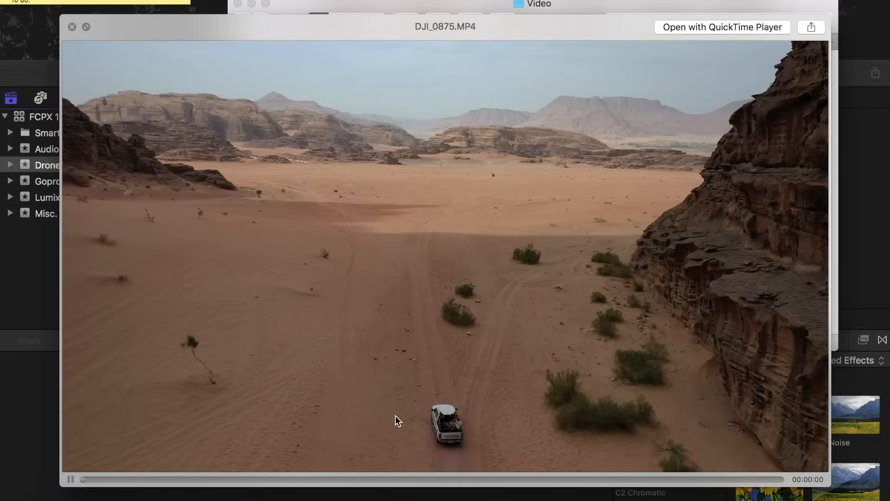
left_click(71, 27)
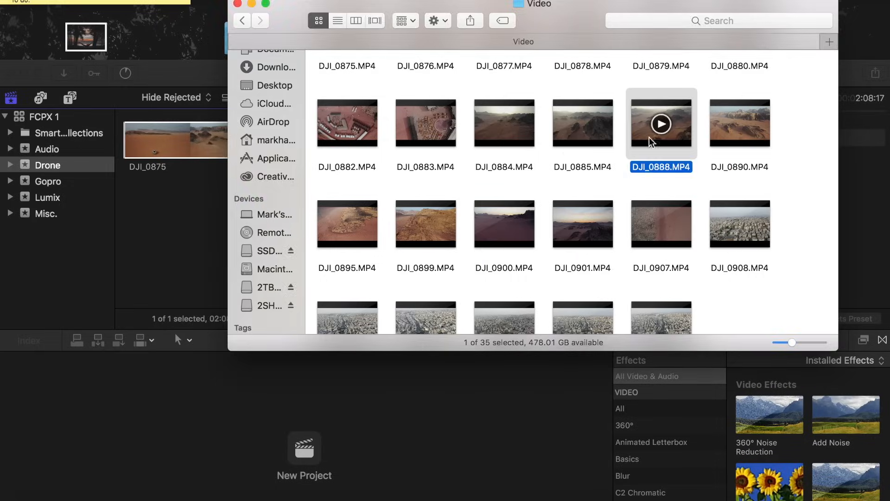
left_click(582, 223)
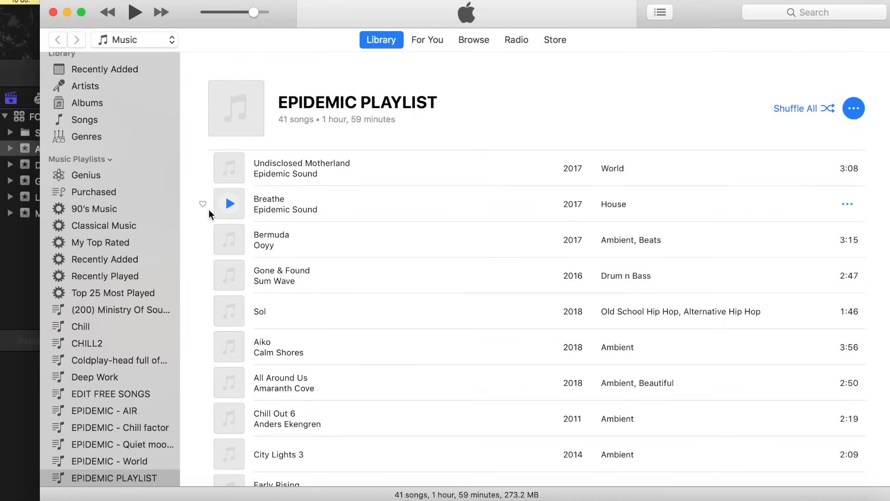
Pick the track Breathe from the EPIDEMIC PLAYLIST in iTunes.
left_click(228, 204)
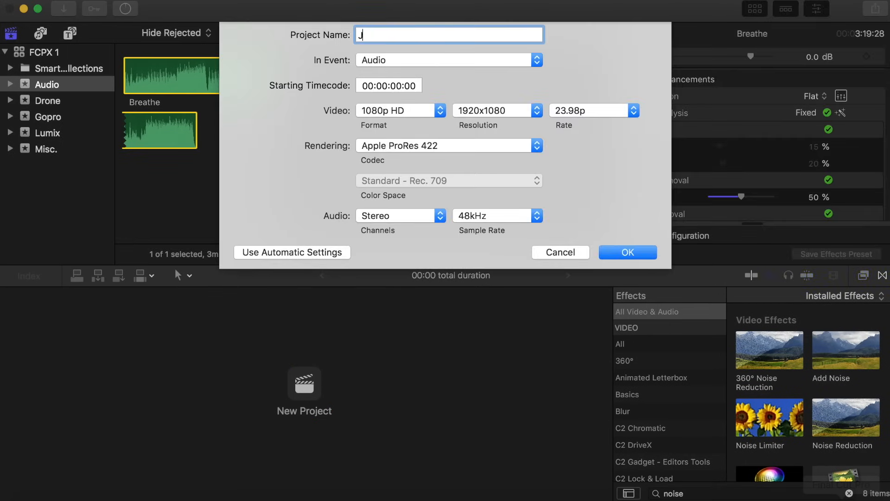
Place the new project in the Misc. event and switch its format to Custom.
left_click(448, 59)
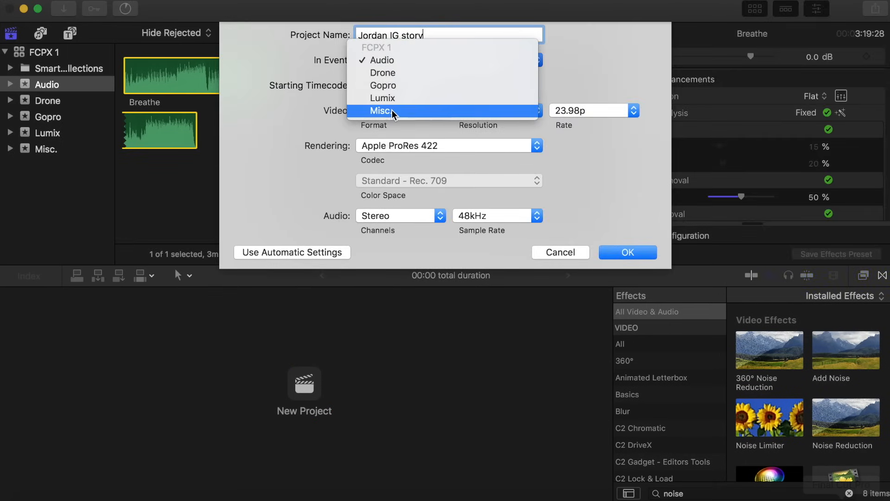
left_click(387, 110)
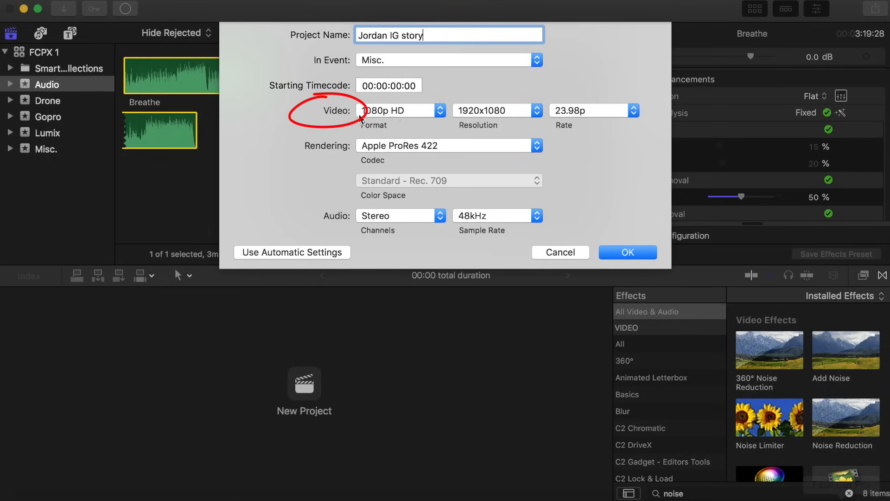
left_click(398, 111)
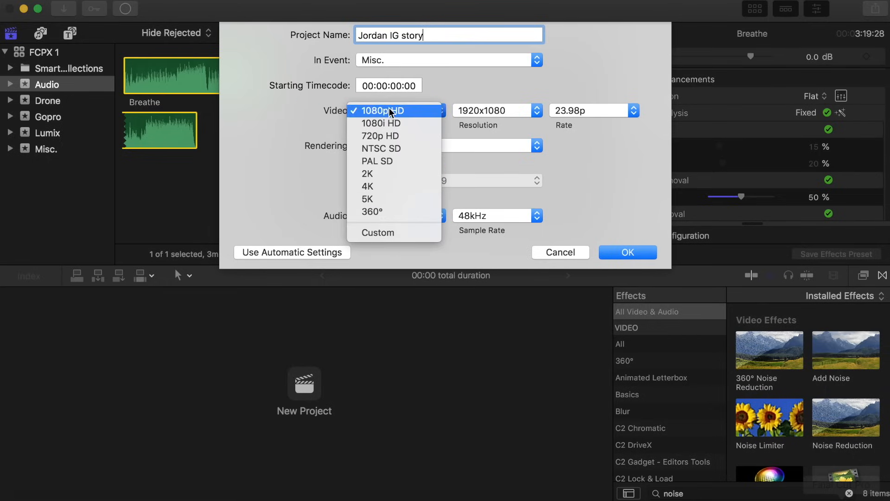
mouse_move(399, 238)
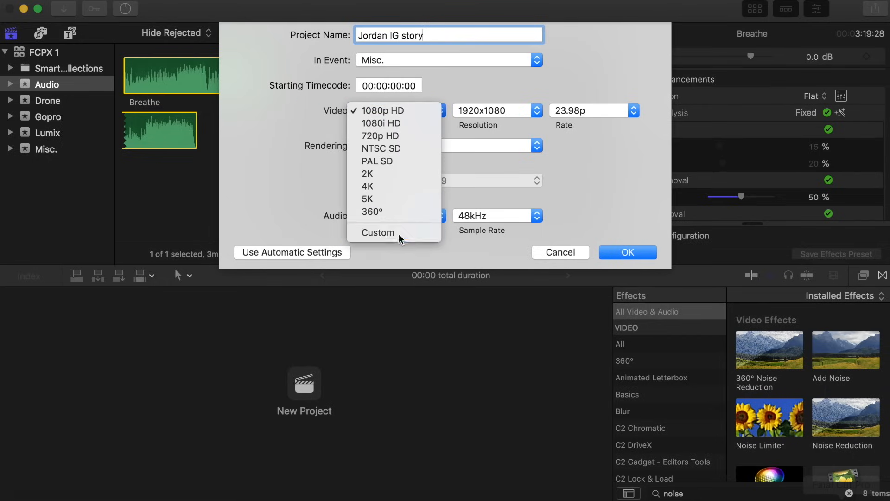
left_click(378, 231)
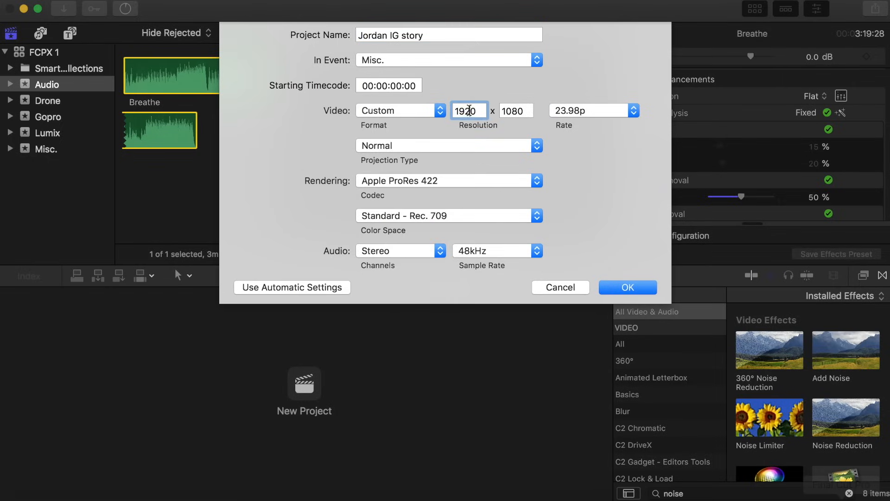
Set the resolution to vertical 1080 x 1920 at 23.98p and create the project.
type("108")
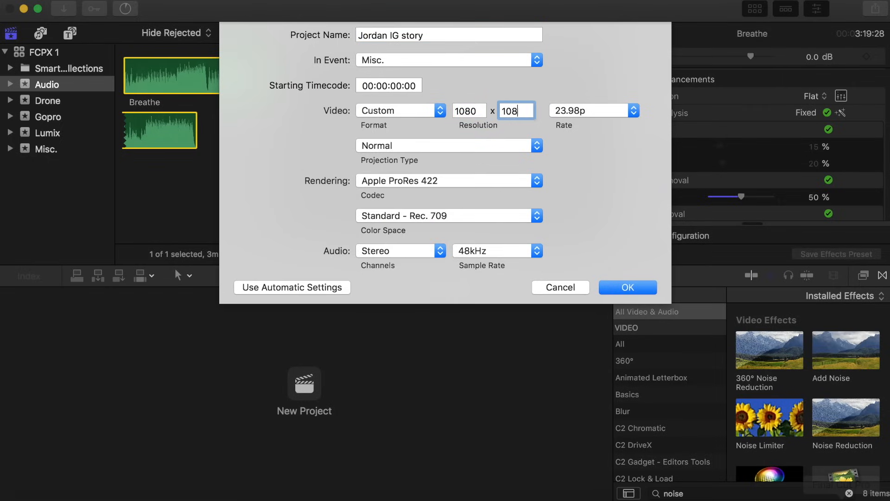
type("1920")
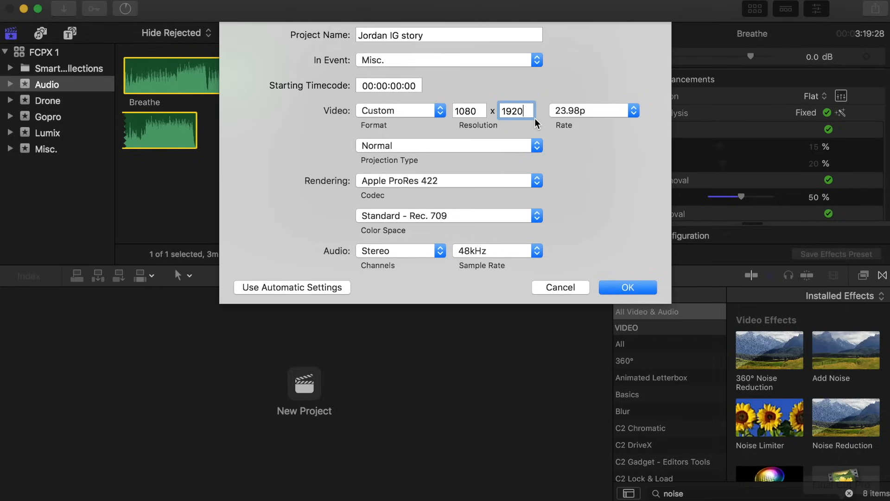
type("1350")
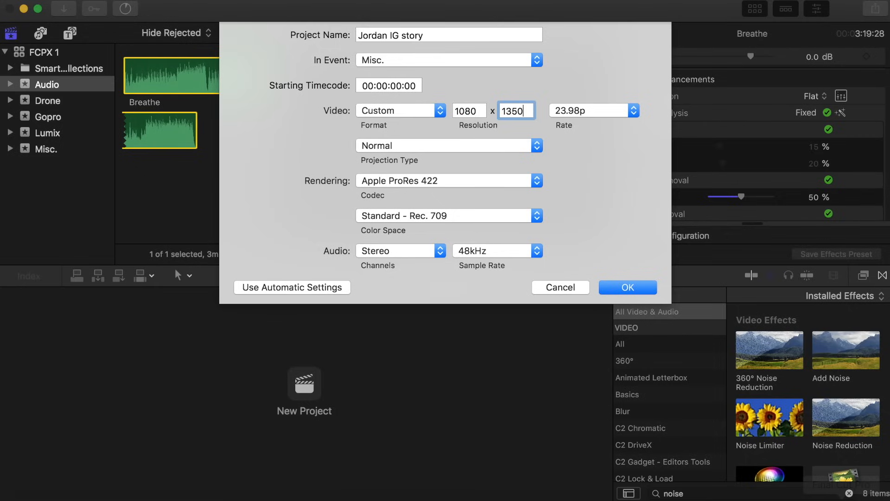
type("19")
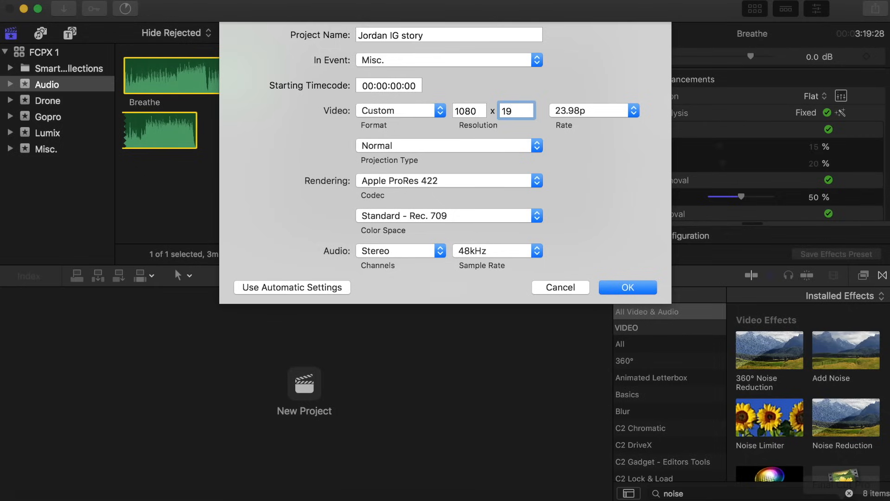
left_click(633, 110)
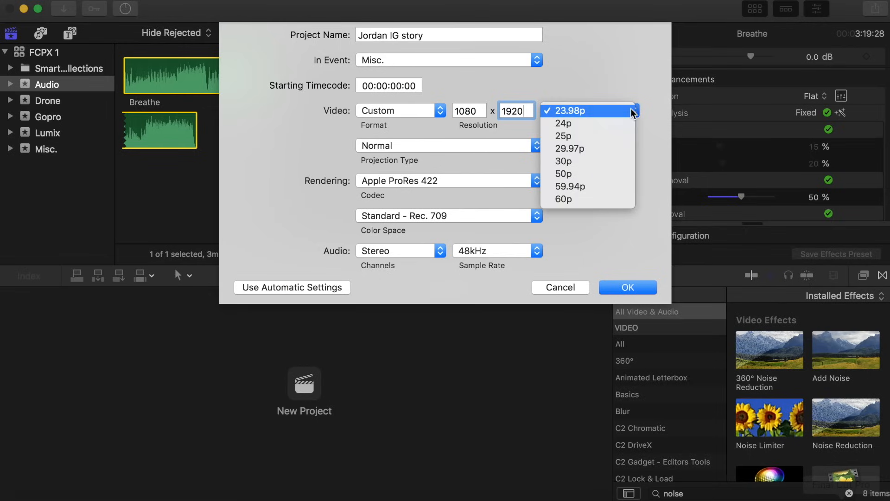
left_click(627, 287)
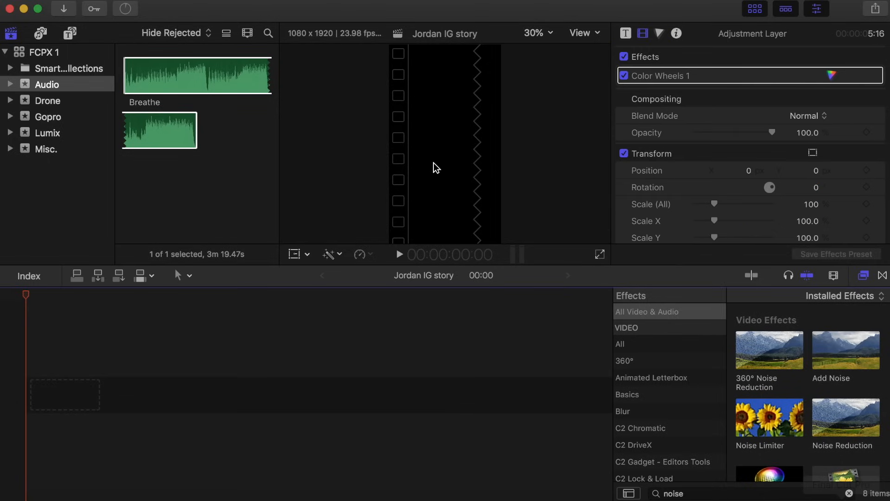
left_click(47, 100)
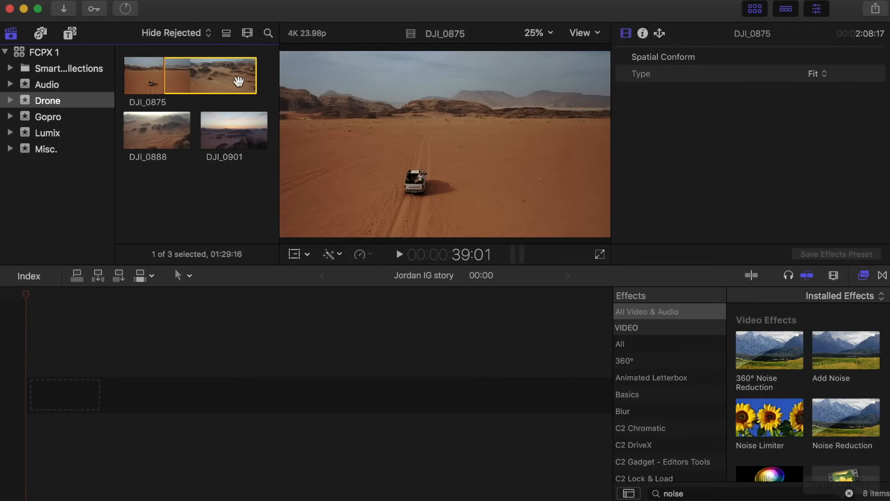
mouse_move(174, 76)
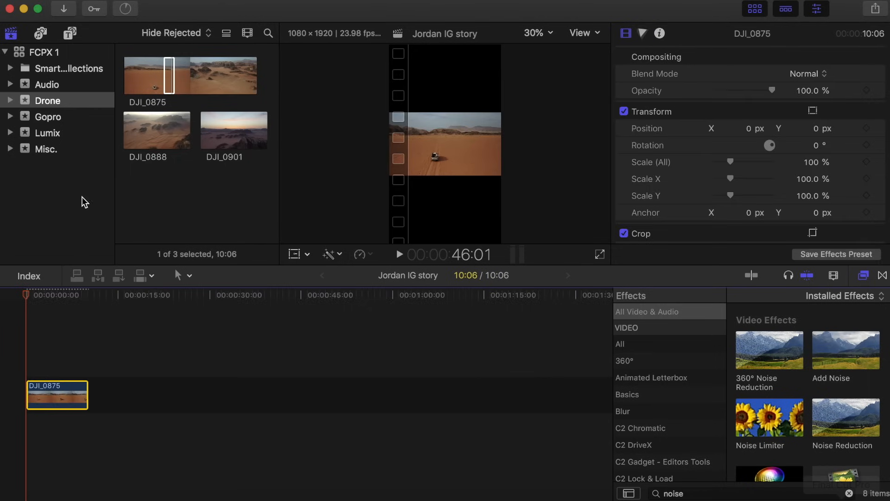
Blade the opening drone clip with Command-B and remove its unwanted parts.
left_click(46, 133)
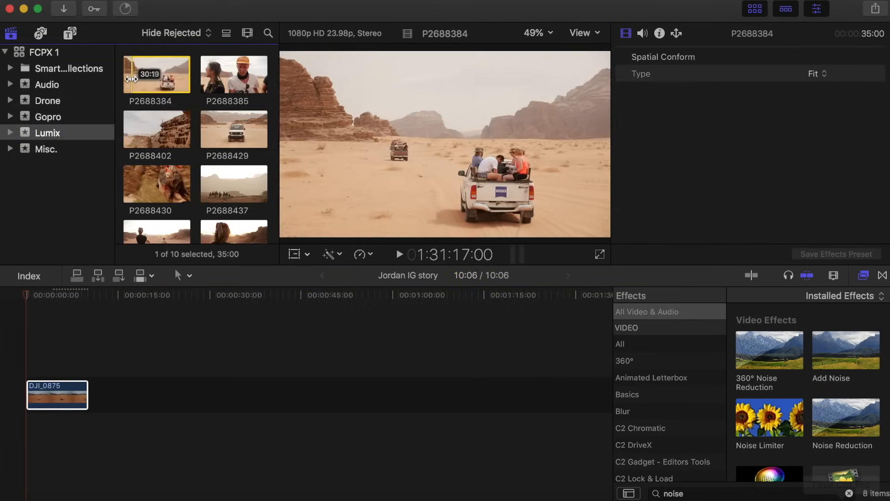
mouse_move(145, 74)
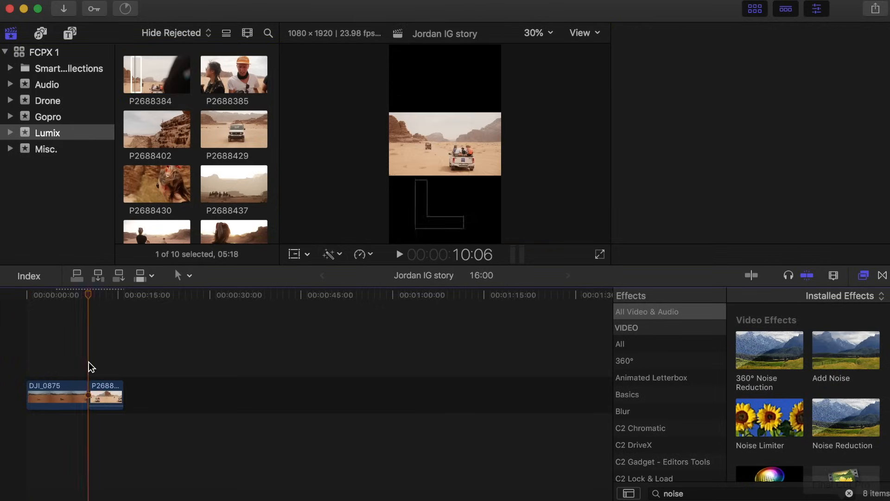
left_click(96, 395)
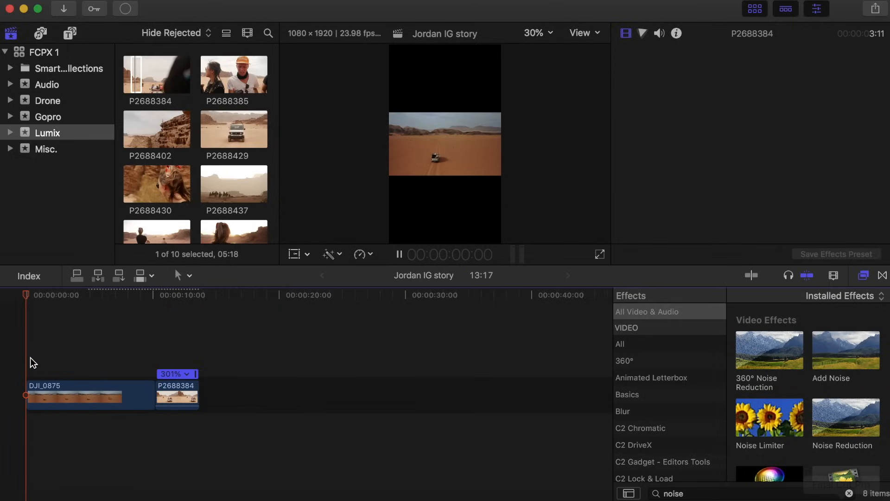
key("cmd+b")
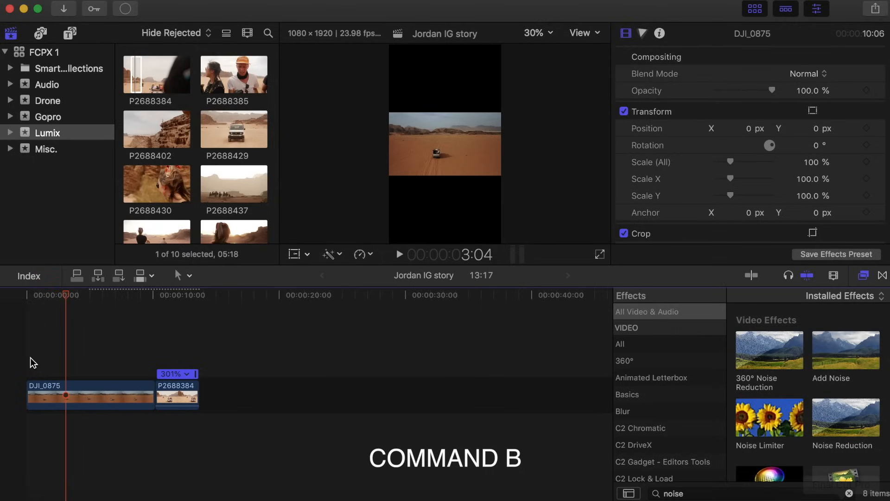
left_click(90, 396)
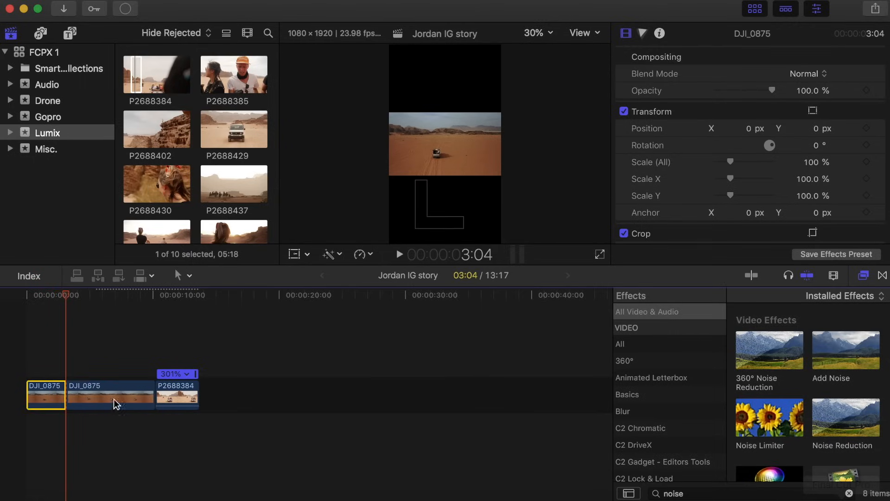
left_click(179, 276)
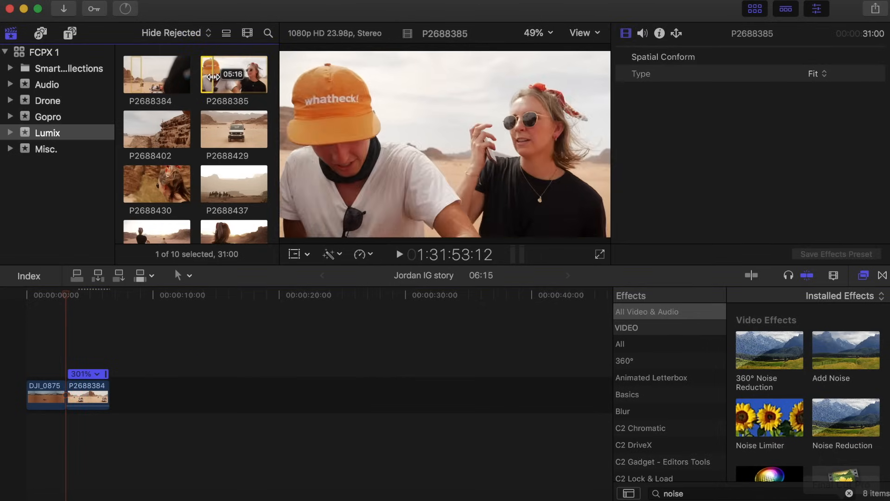
Mark short ranges of Lumix clips P2688385 and P2688430 for the story.
left_click_drag(233, 75, 161, 407)
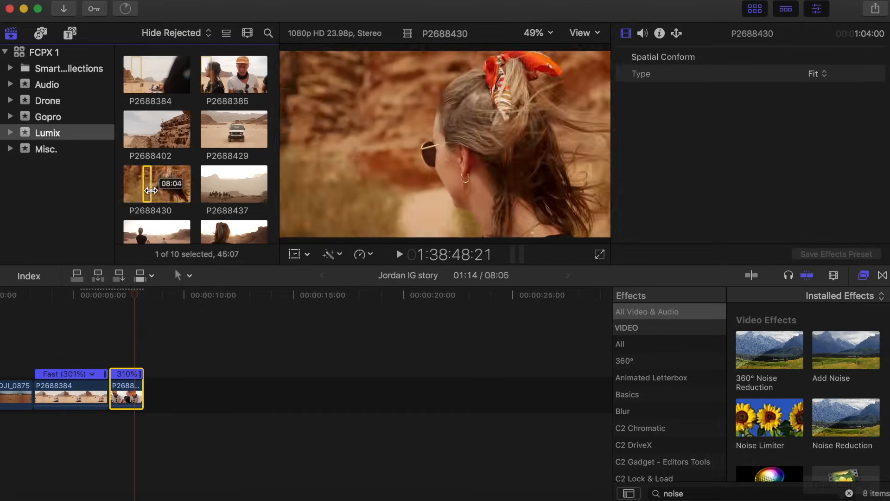
left_click_drag(156, 182, 226, 391)
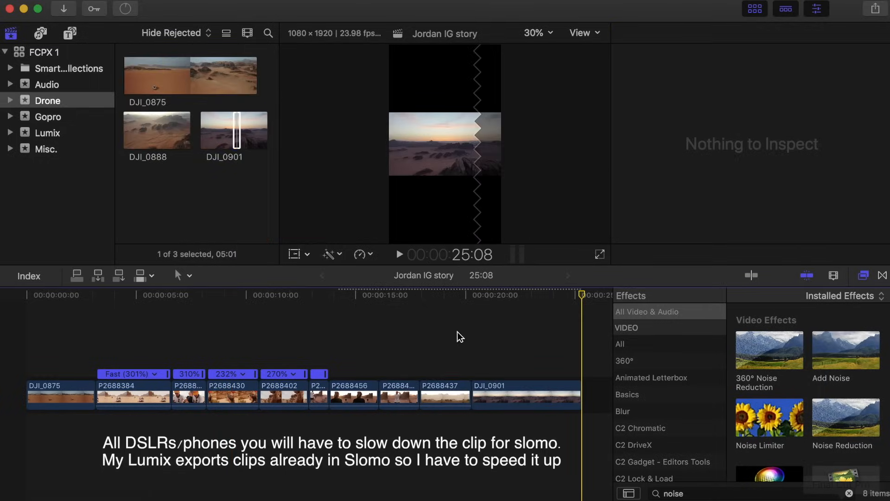
Lay the track Breathe from the Audio event under the storyline clips.
left_click(48, 84)
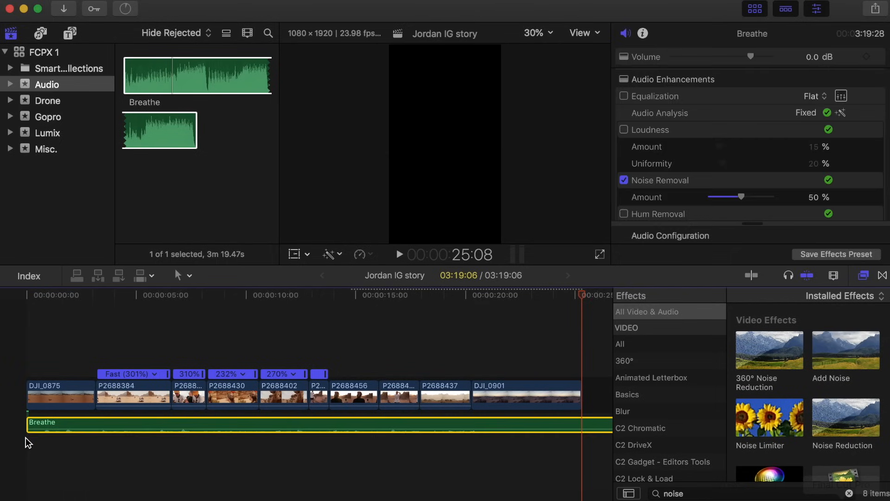
left_click(335, 395)
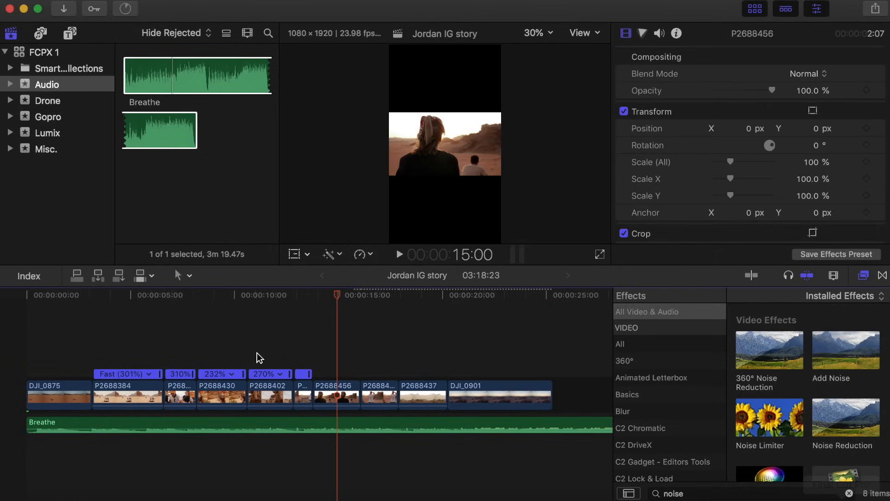
left_click(361, 429)
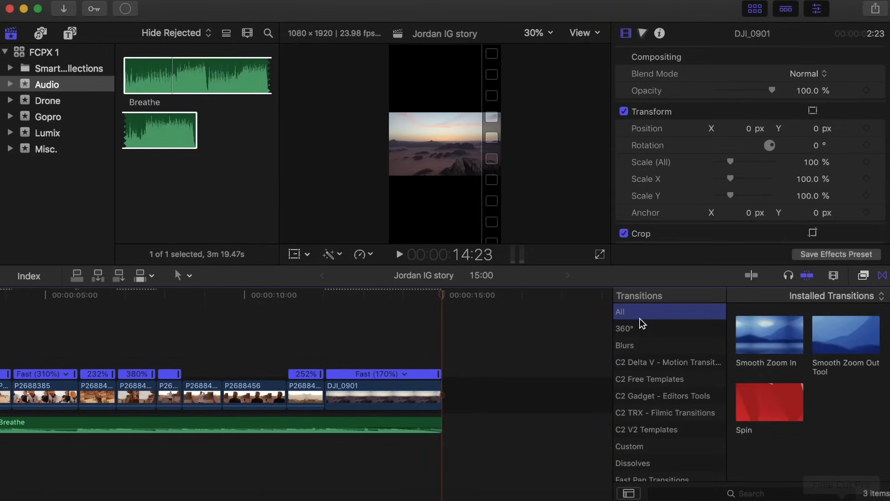
Show the Dissolves transitions and select the opening drone clip DJI_0875.
left_click(633, 463)
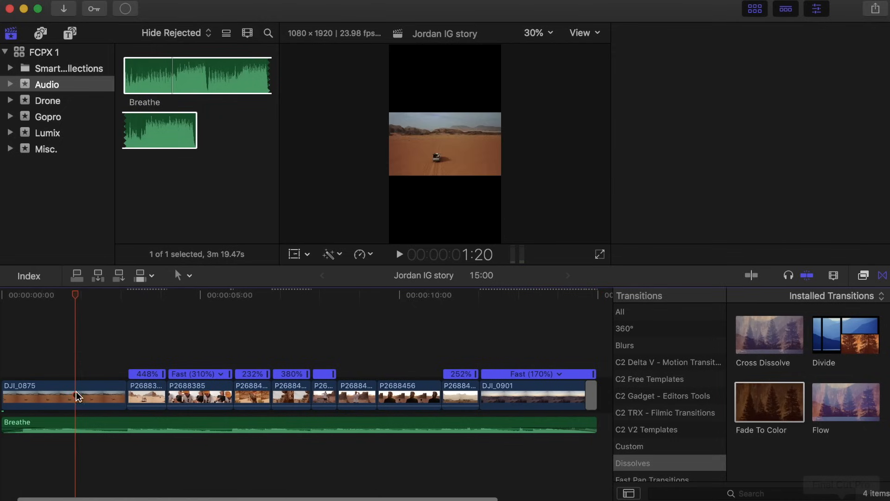
left_click(294, 254)
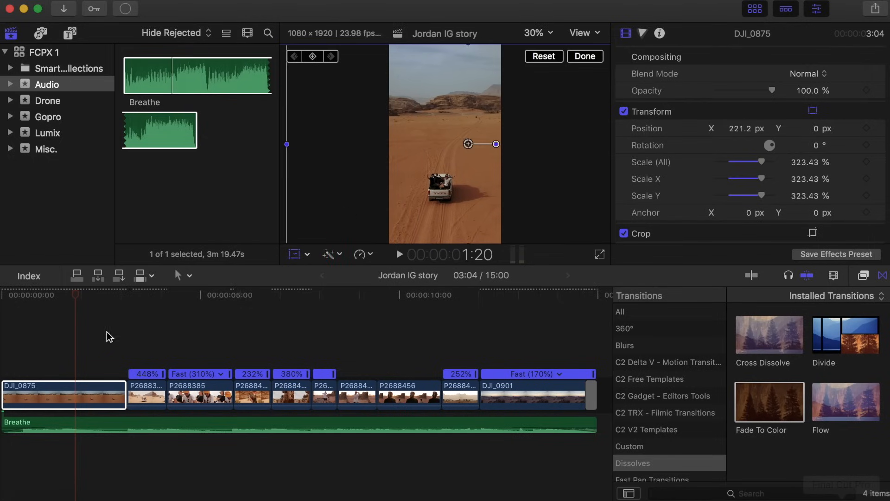
Enlarge each horizontal clip, including the opening drone clip and P2688430, about 330% to fill the 1080x1920 frame.
left_click(199, 394)
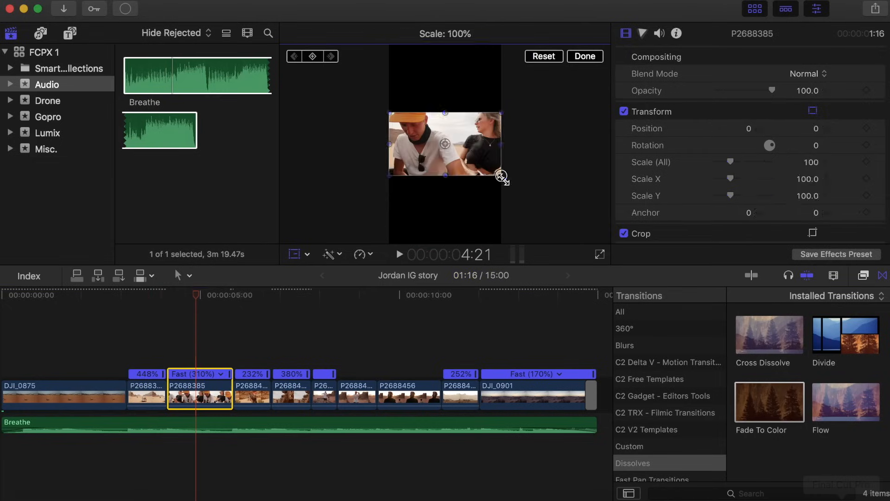
left_click(252, 391)
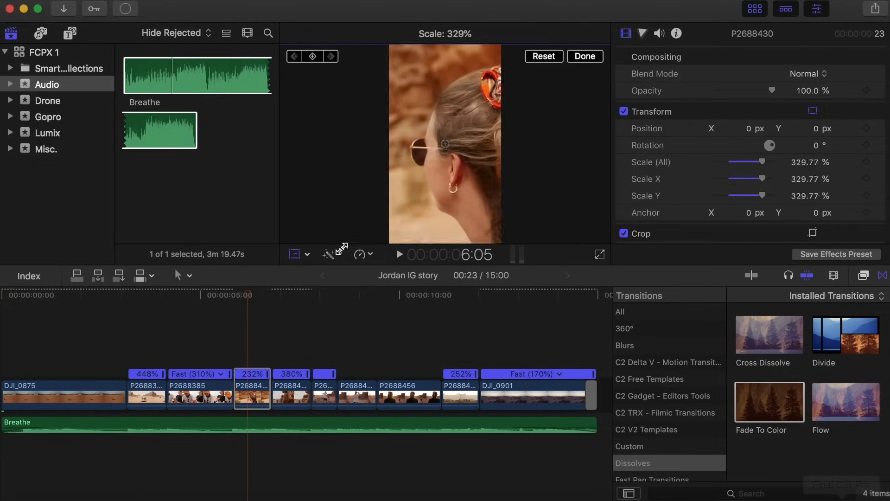
left_click(324, 389)
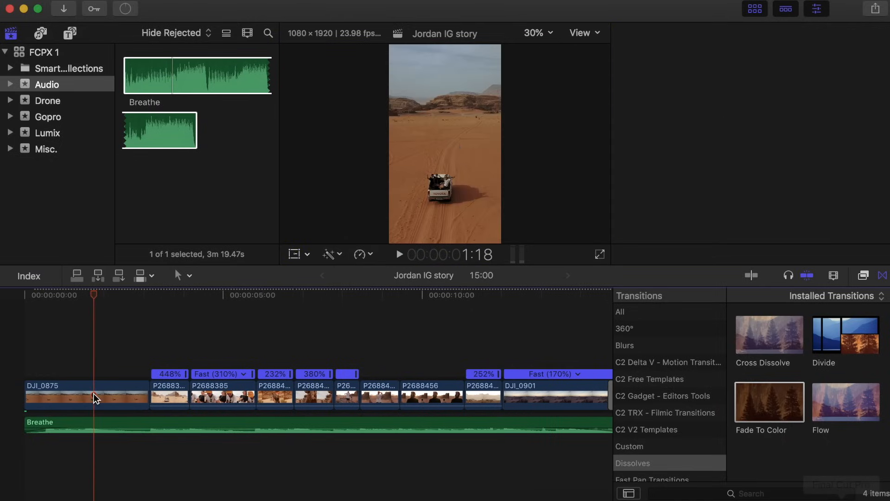
left_click(86, 395)
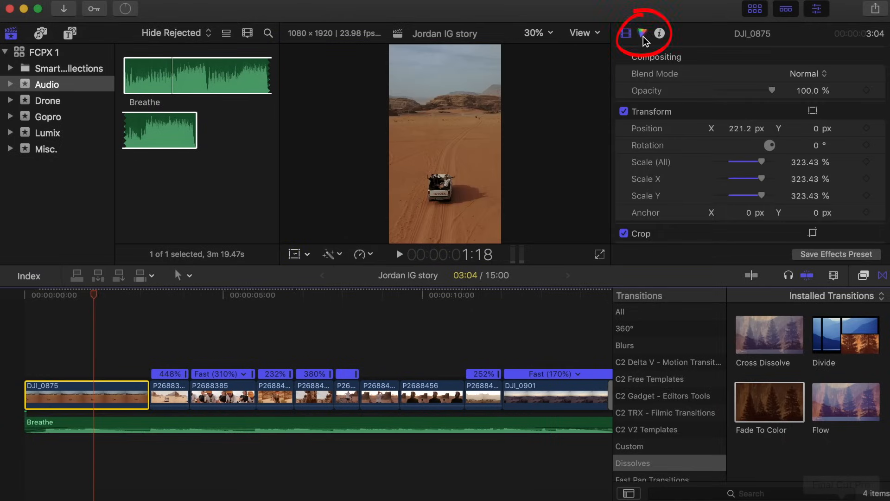
Apply Color Wheels corrections to DJI_0875, DJI_0901 and the sunset drone clip, shifting its highlights color.
left_click(642, 33)
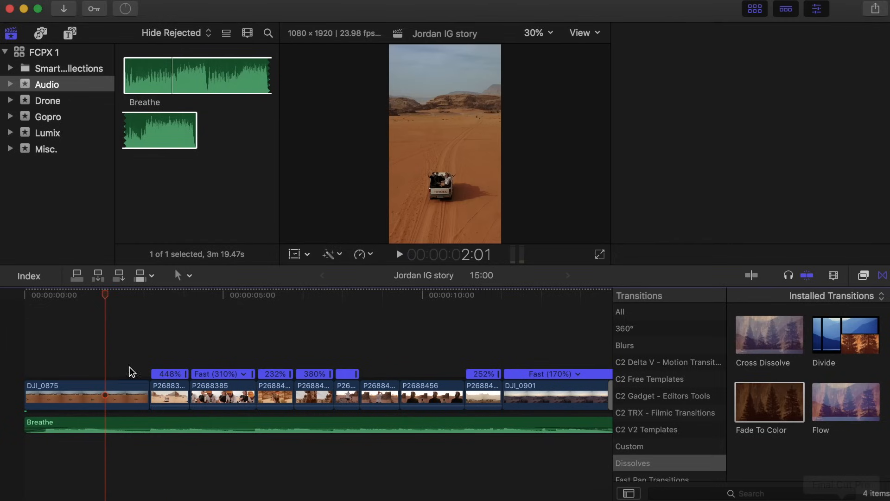
left_click(222, 395)
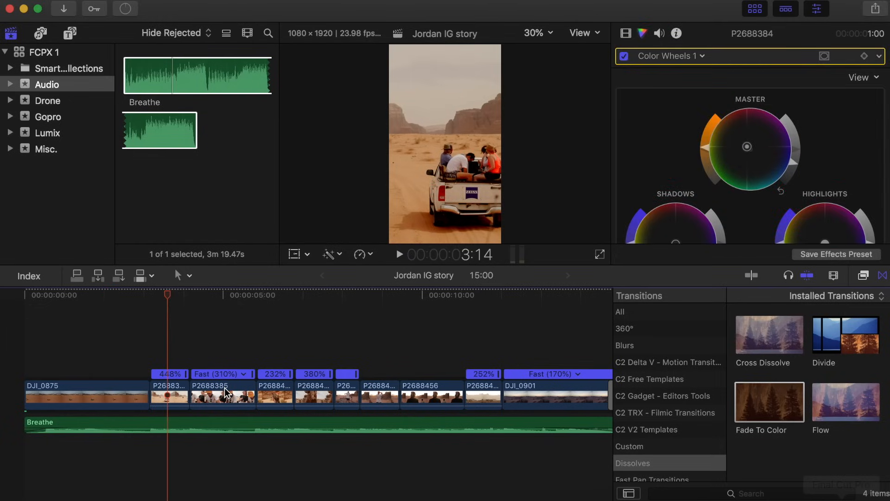
left_click(222, 394)
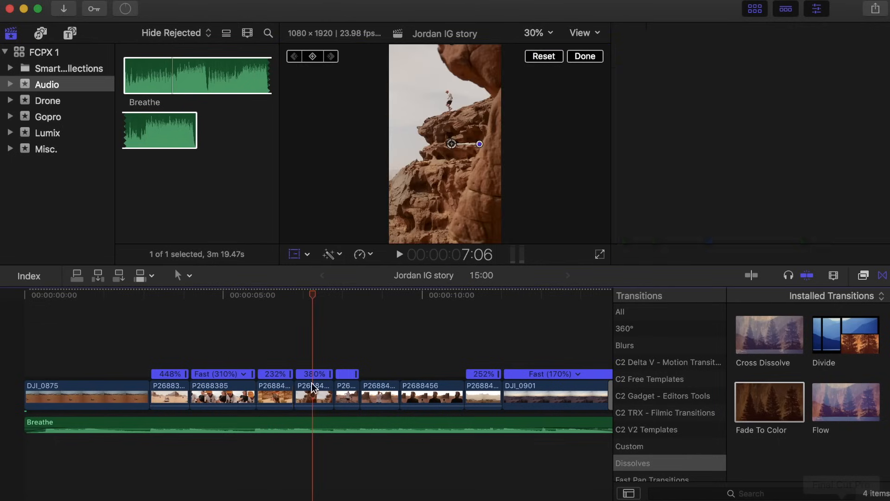
left_click(346, 389)
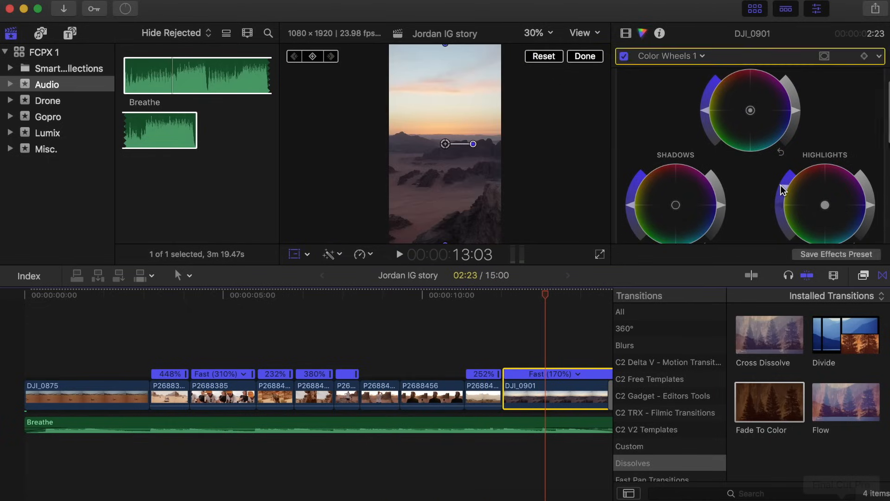
left_click_drag(824, 205, 821, 202)
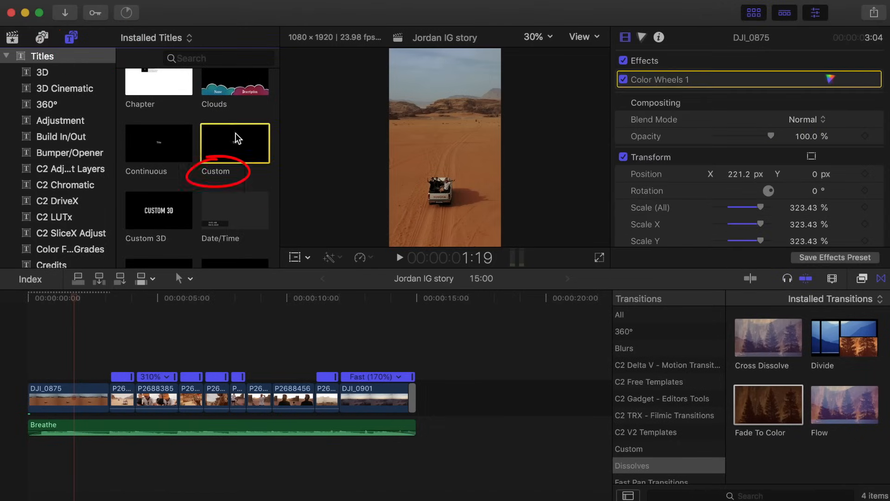
Place a Custom title reading Exploring Jordan in the something wild font over the first clip, with a copy over the last.
left_click_drag(235, 143, 91, 358)
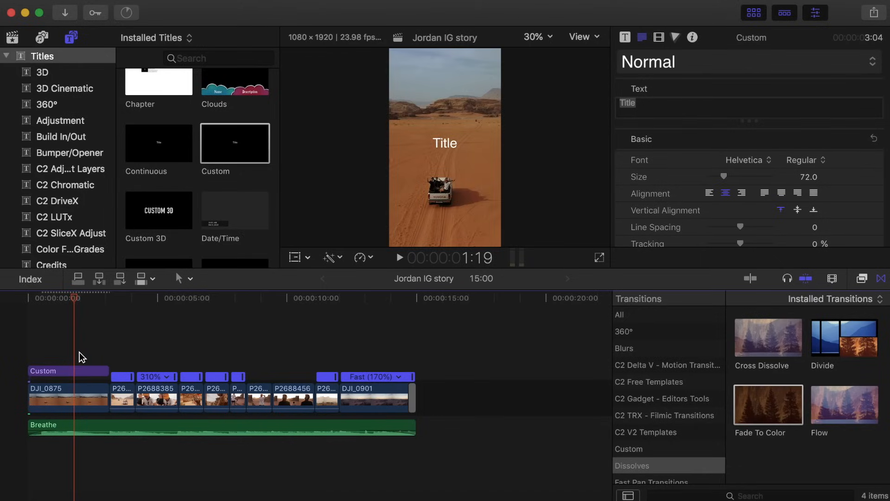
left_click(67, 371)
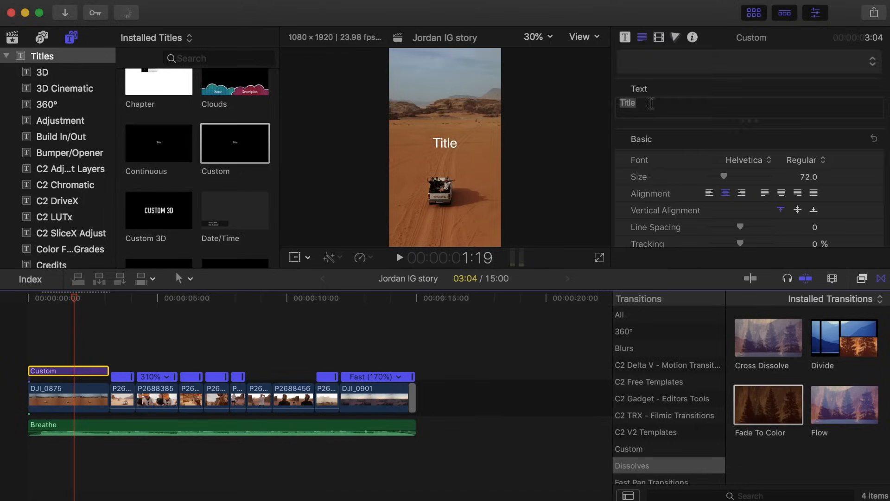
type("Exploring Jordan")
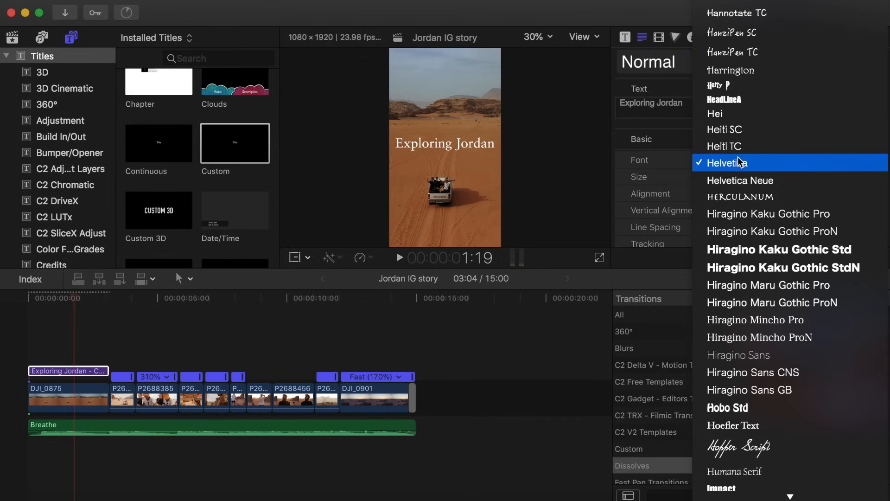
scroll("down", 3)
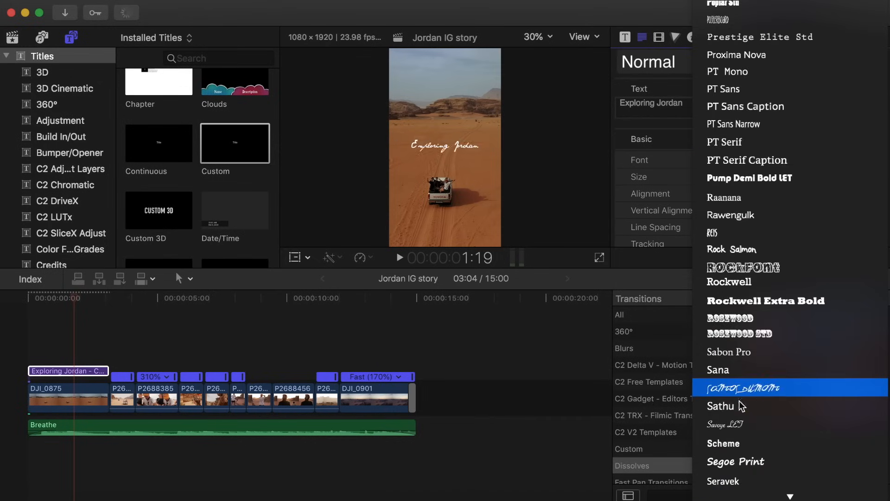
scroll("down", 3)
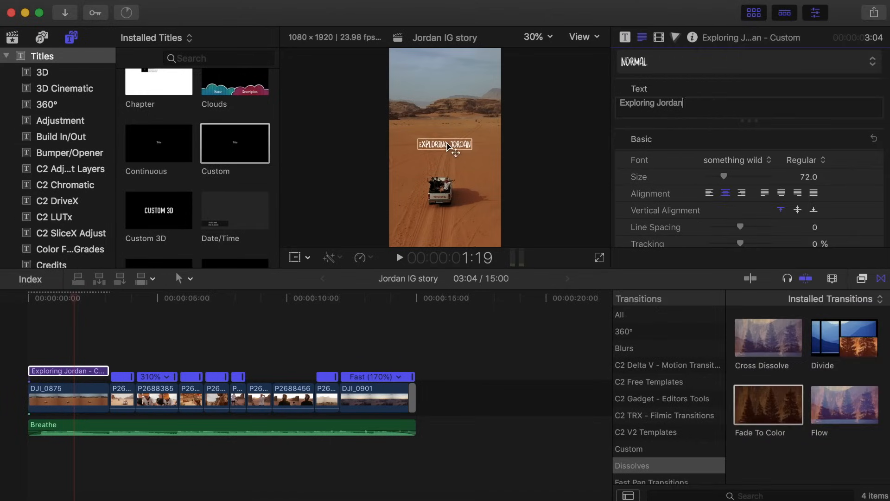
left_click_drag(444, 145, 444, 72)
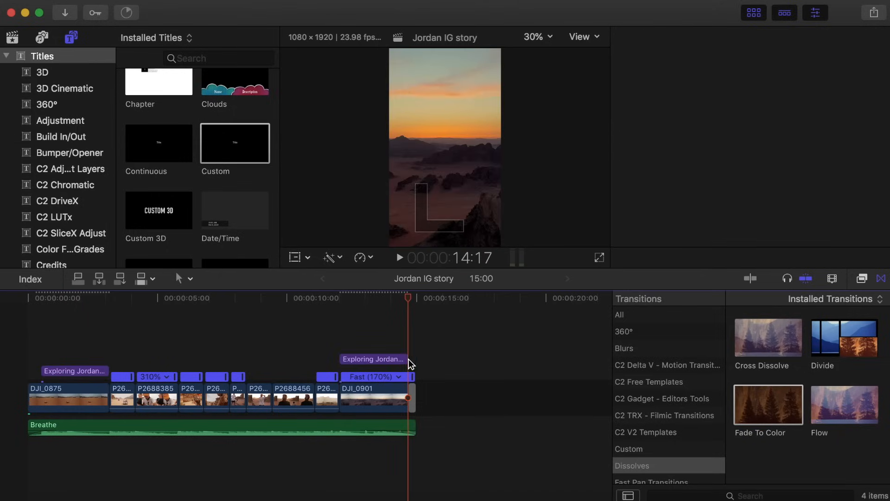
Retype the ending title as 'To create a story like this' and move it toward the frame bottom.
left_click(373, 358)
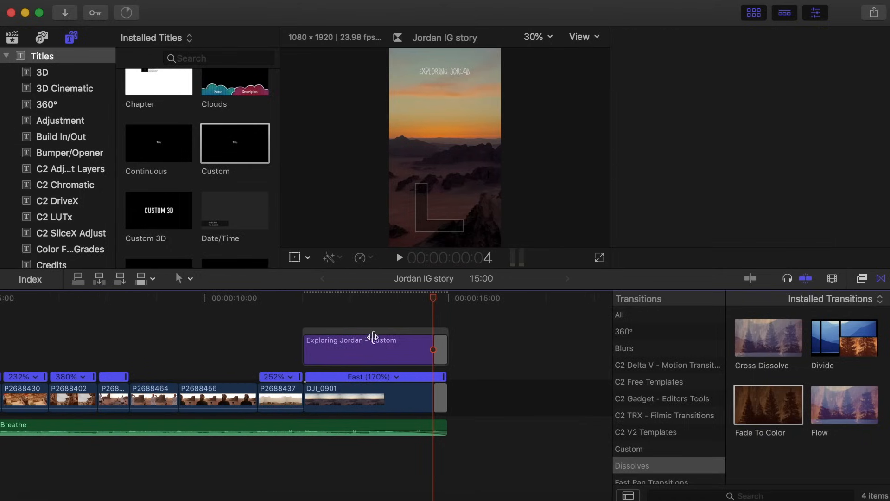
left_click(372, 349)
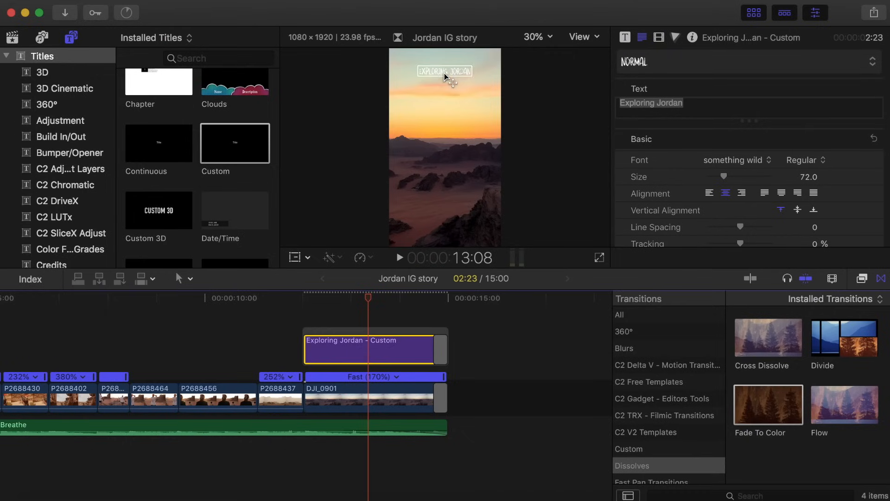
left_click_drag(445, 71, 446, 206)
type("swipe up")
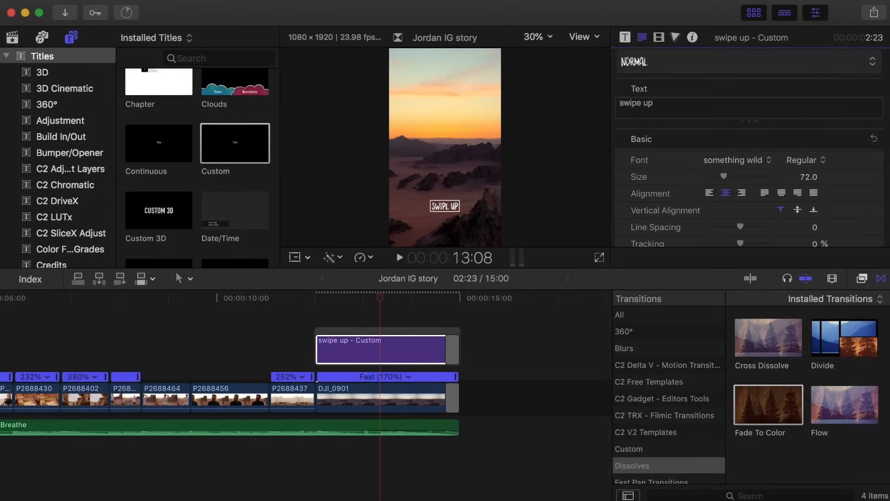
type("To create")
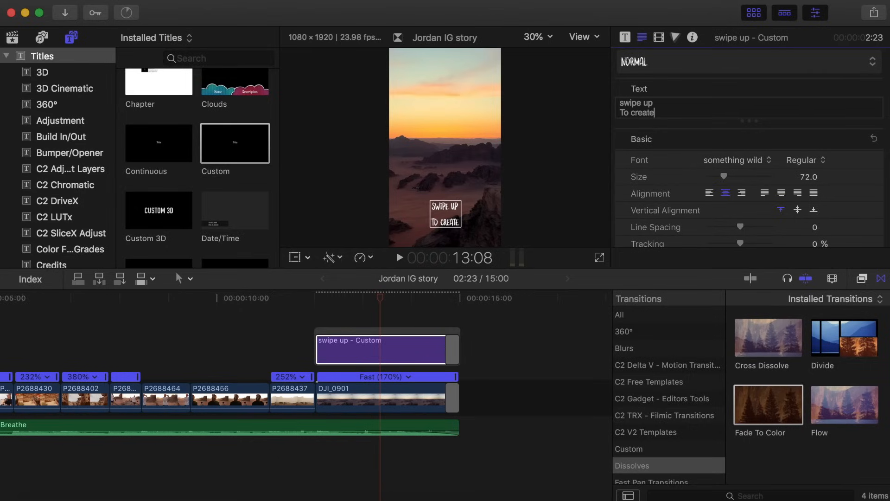
type("a story  of your")
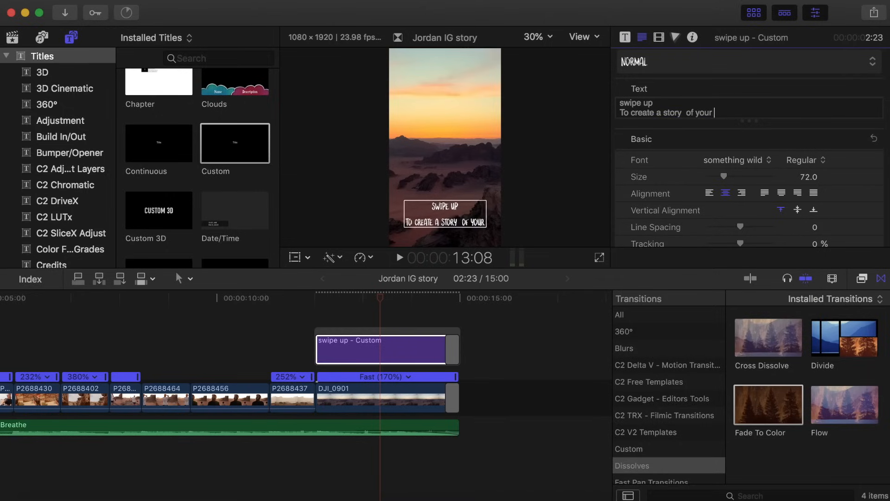
type("own")
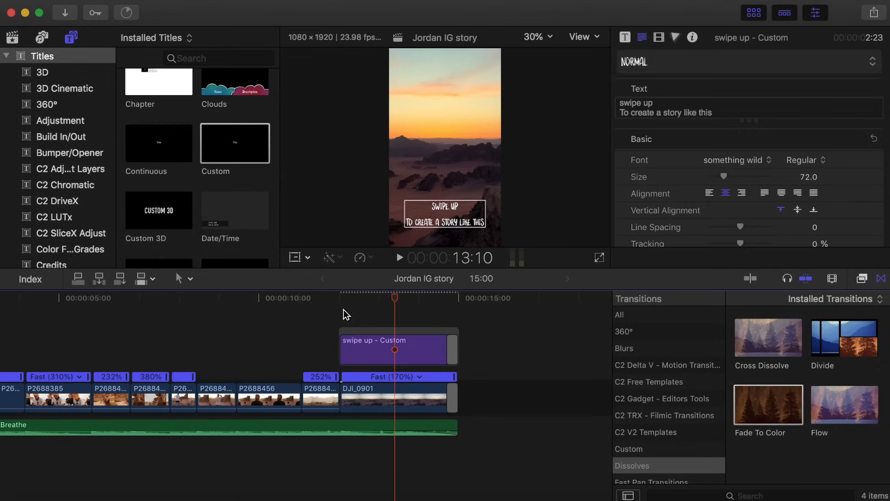
Position the 'swipe up' title just above the call-to-action line.
left_click(393, 350)
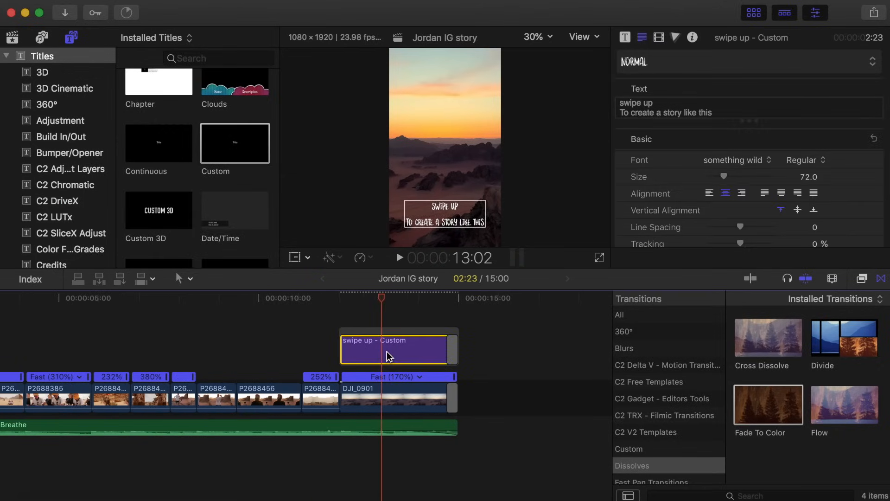
left_click_drag(395, 350, 383, 318)
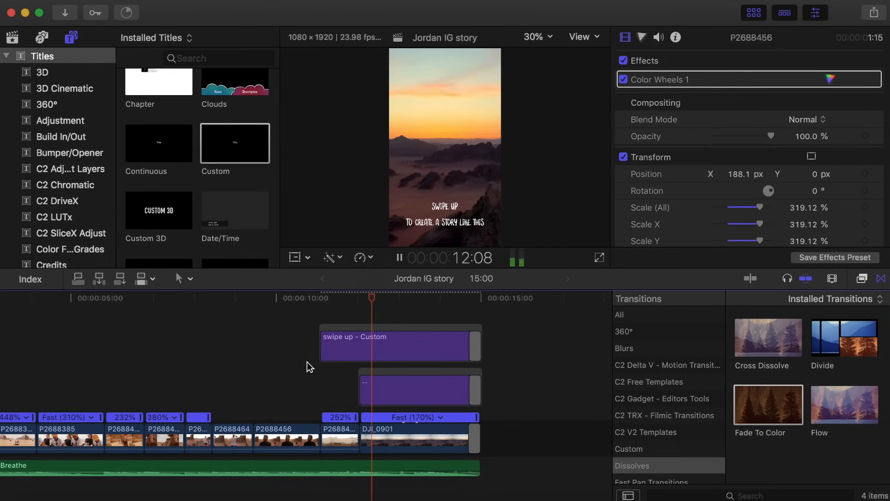
Add Fade To Color transitions to the ending edits of the video and title clips.
left_click(399, 257)
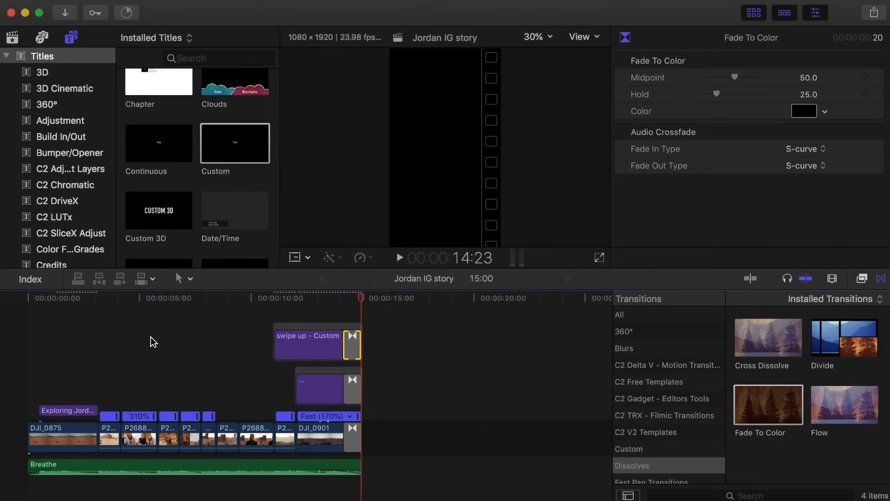
left_click(125, 10)
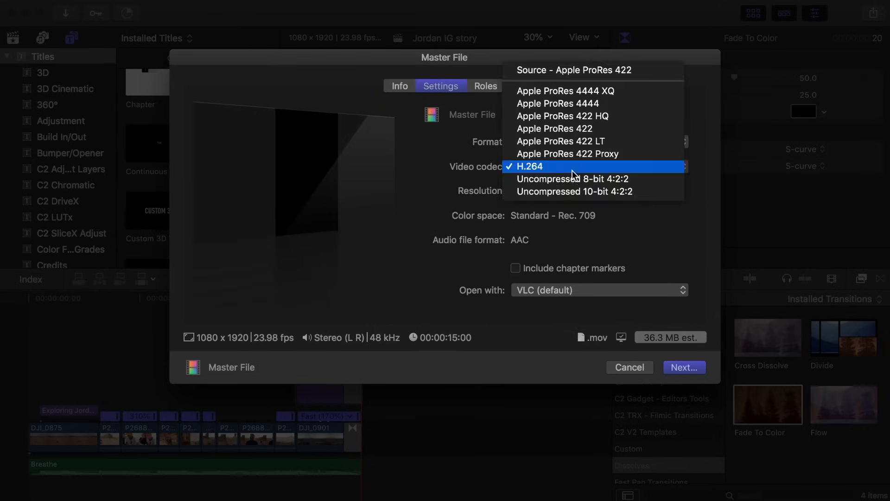
mouse_move(567, 153)
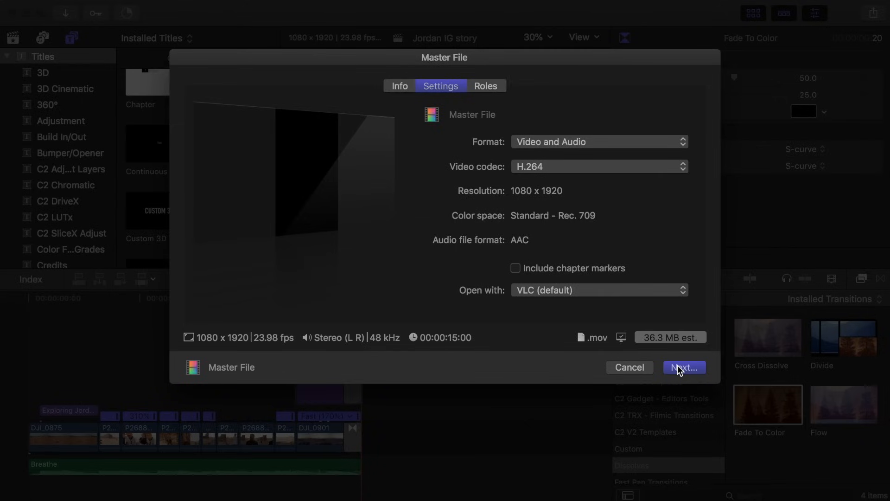
Save the H.264 Master File export as 'Jordan IG story' on the Desktop.
left_click(684, 368)
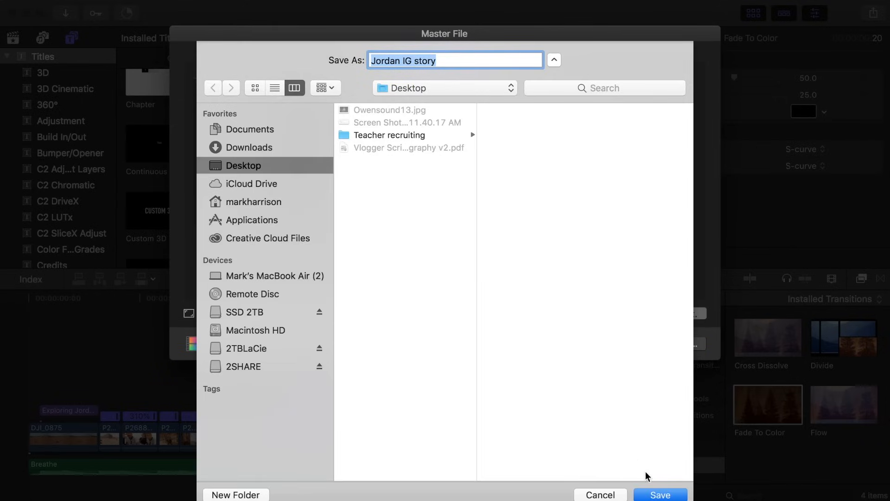
left_click(660, 494)
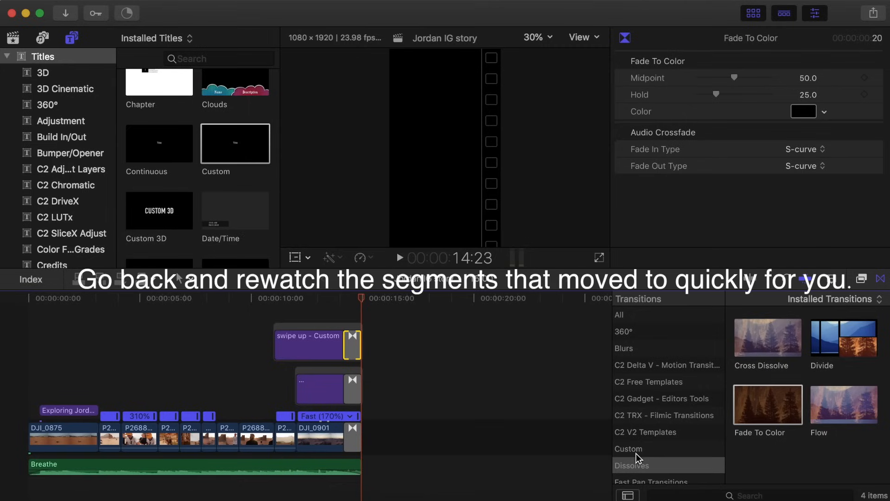